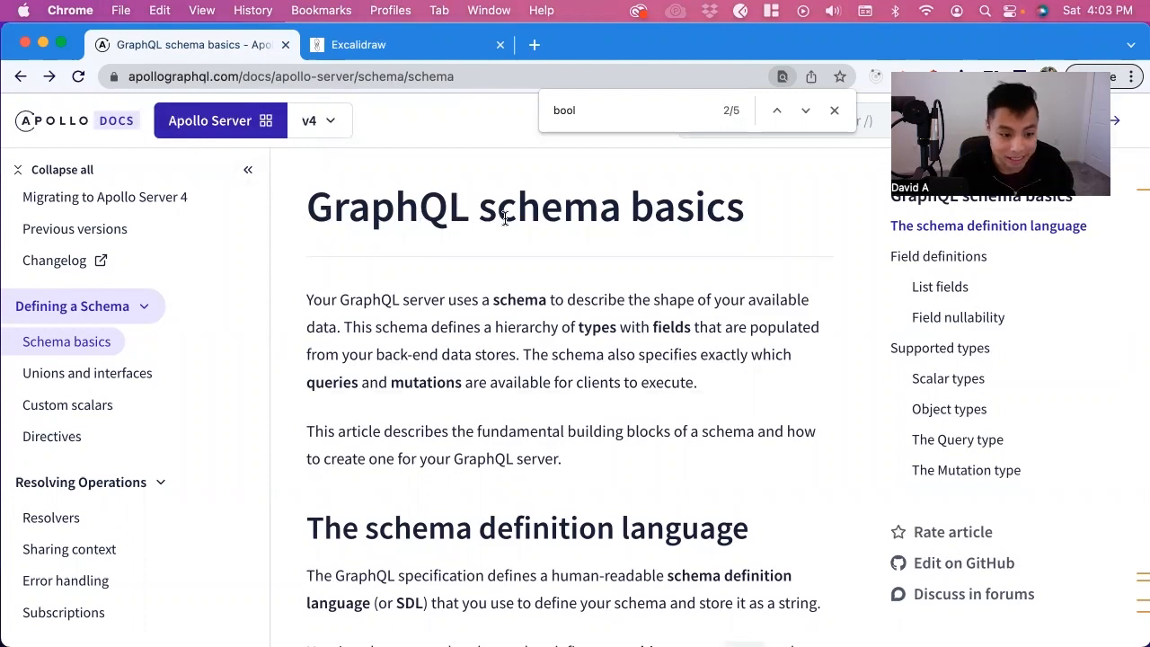
mouse_move(539, 268)
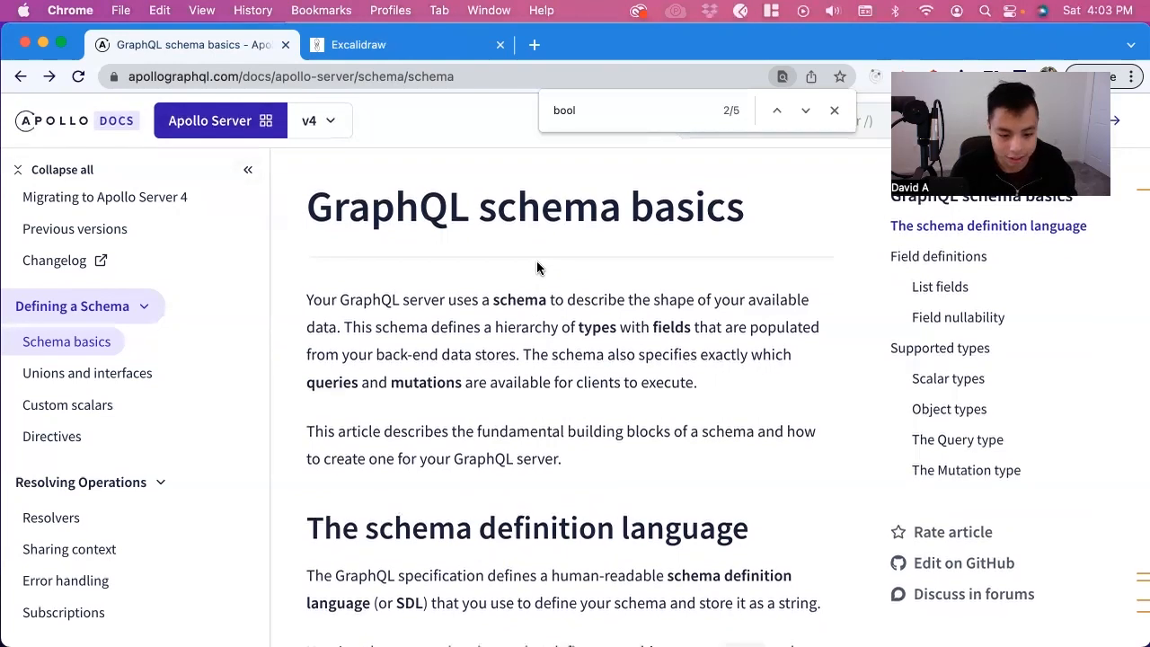
Scroll the Apollo docs past Field definitions and List fields to Field nullability
scroll("down", 3)
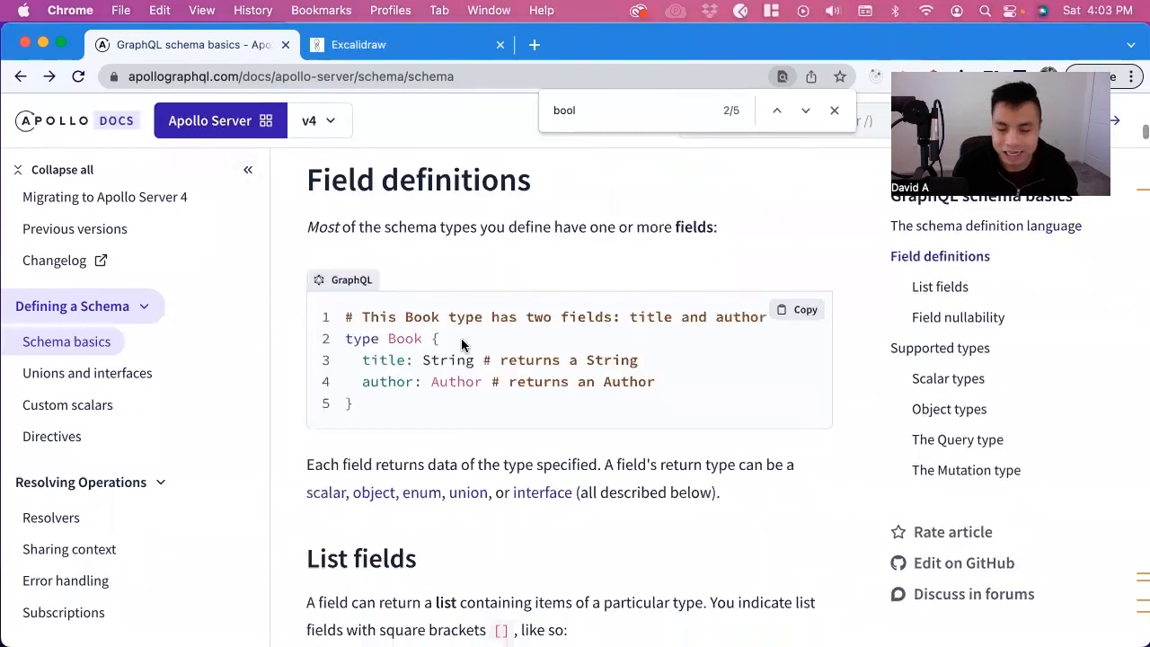
scroll("down", 3)
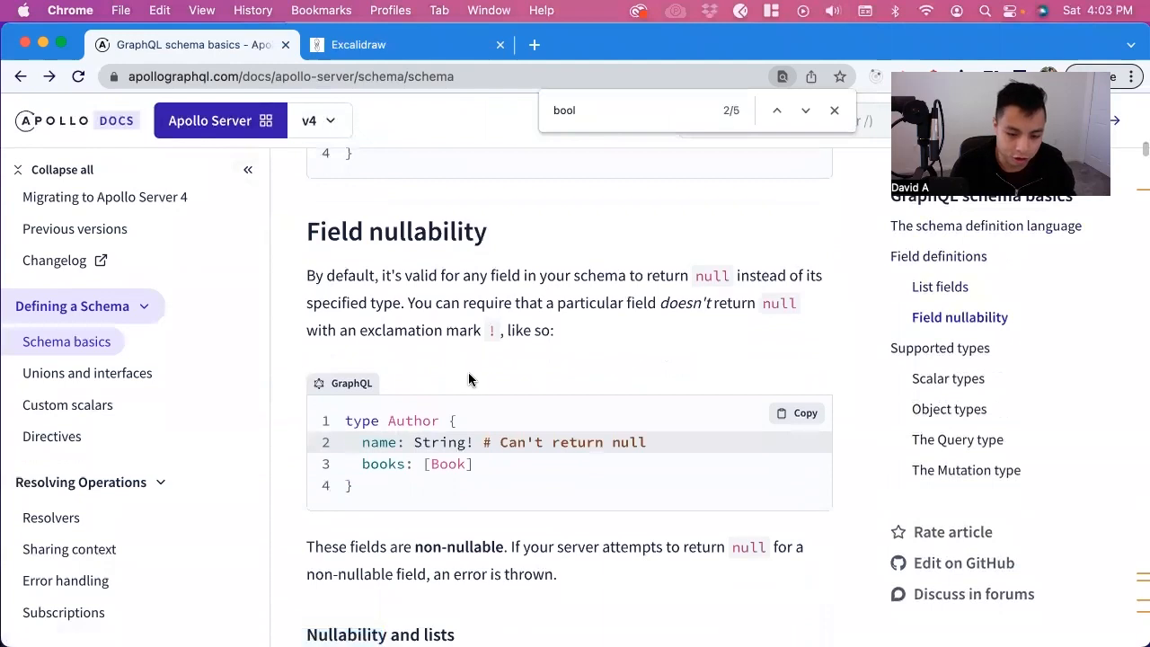
scroll("down", 3)
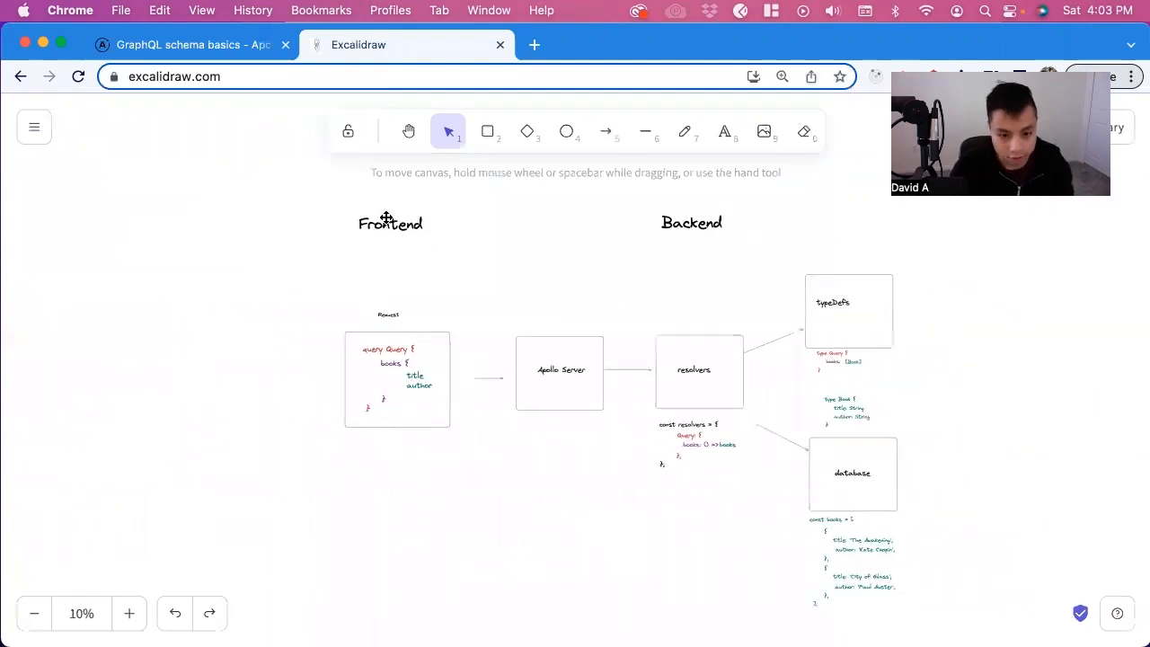
Pan to the frontend-to-backend request diagram and point out the query's title and author fields
left_click(129, 613)
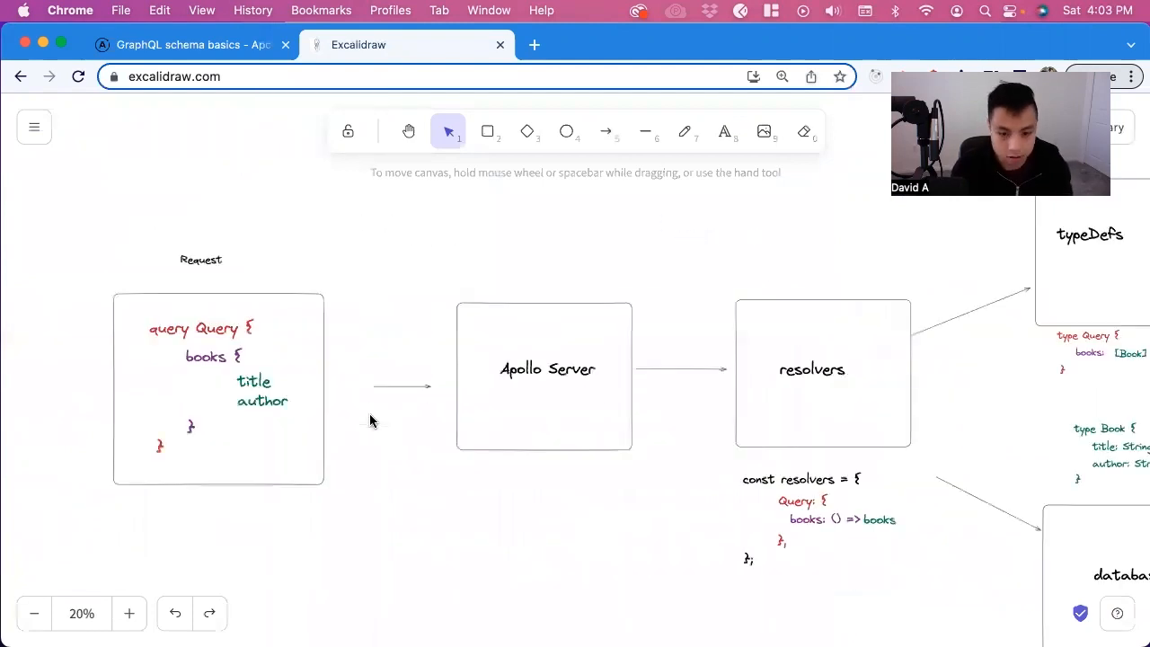
scroll("down", 3)
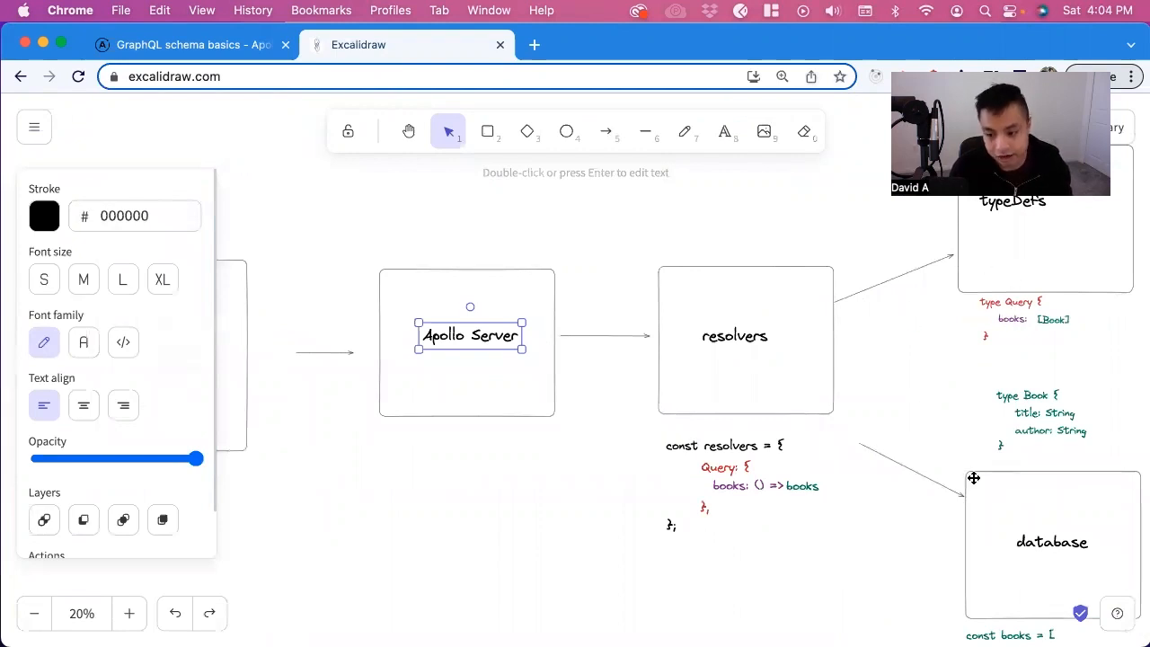
left_click_drag(974, 478, 970, 591)
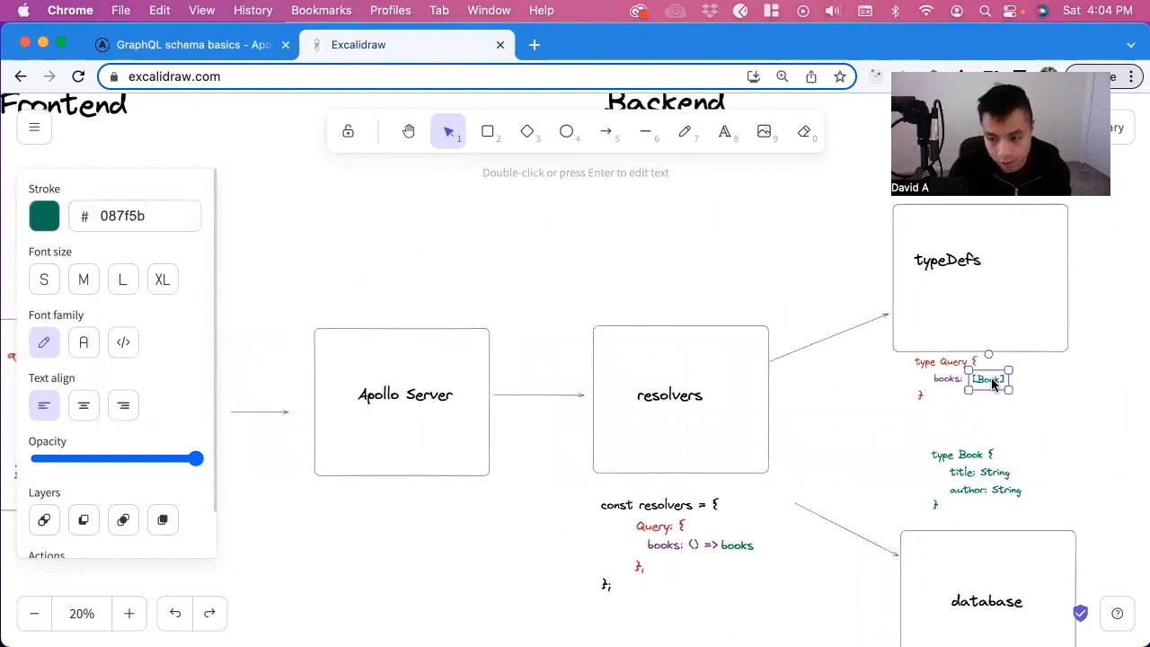
scroll("down", 3)
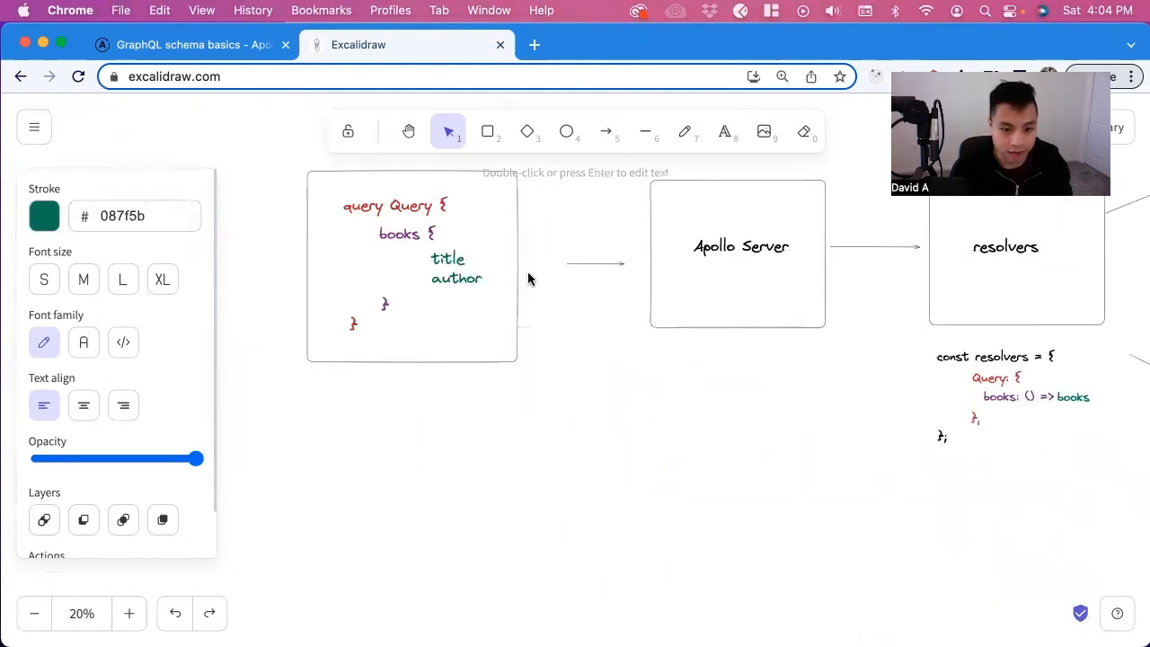
left_click(453, 266)
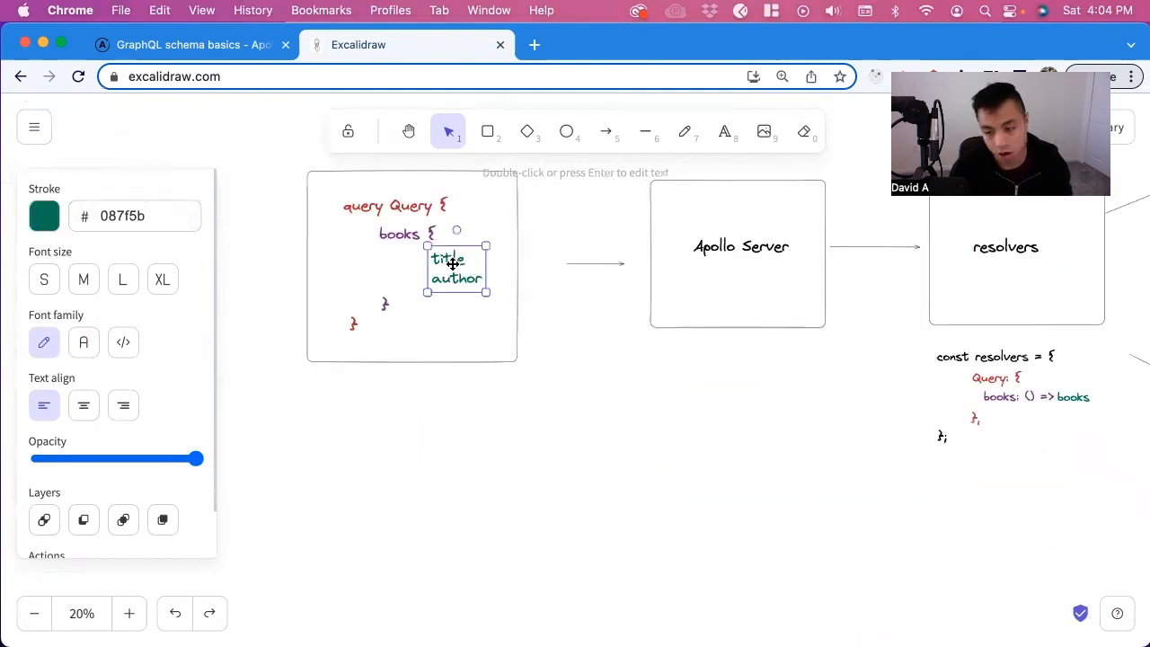
scroll("down", 3)
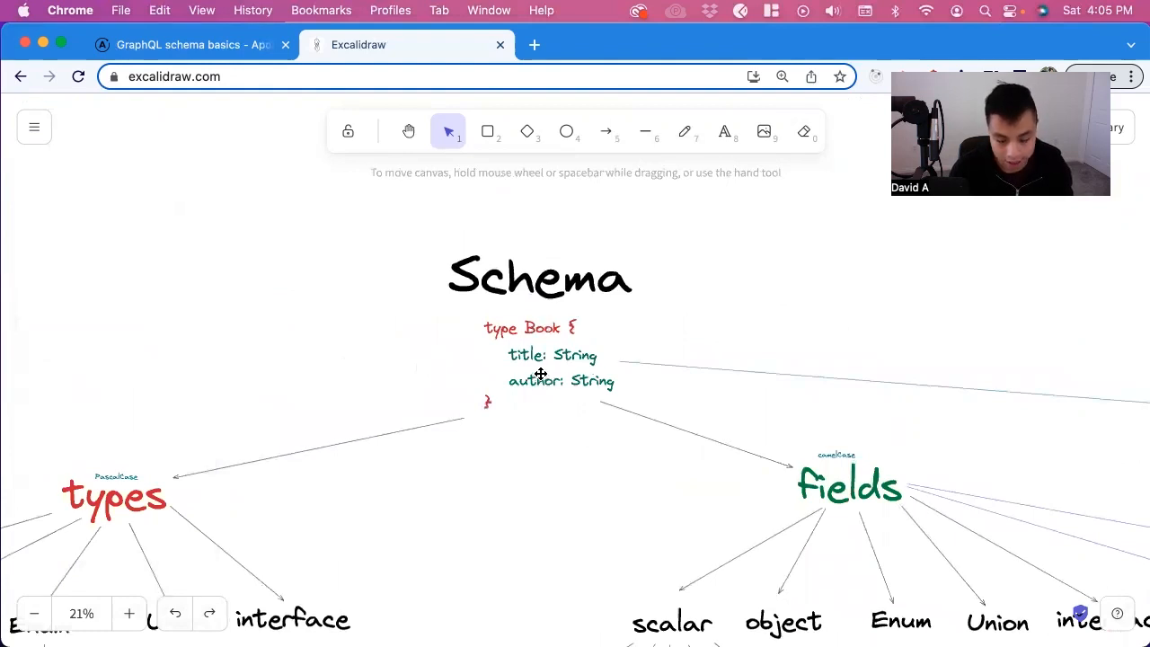
Move to the Schema mind map and edit the title: String line of type Book
left_click(553, 356)
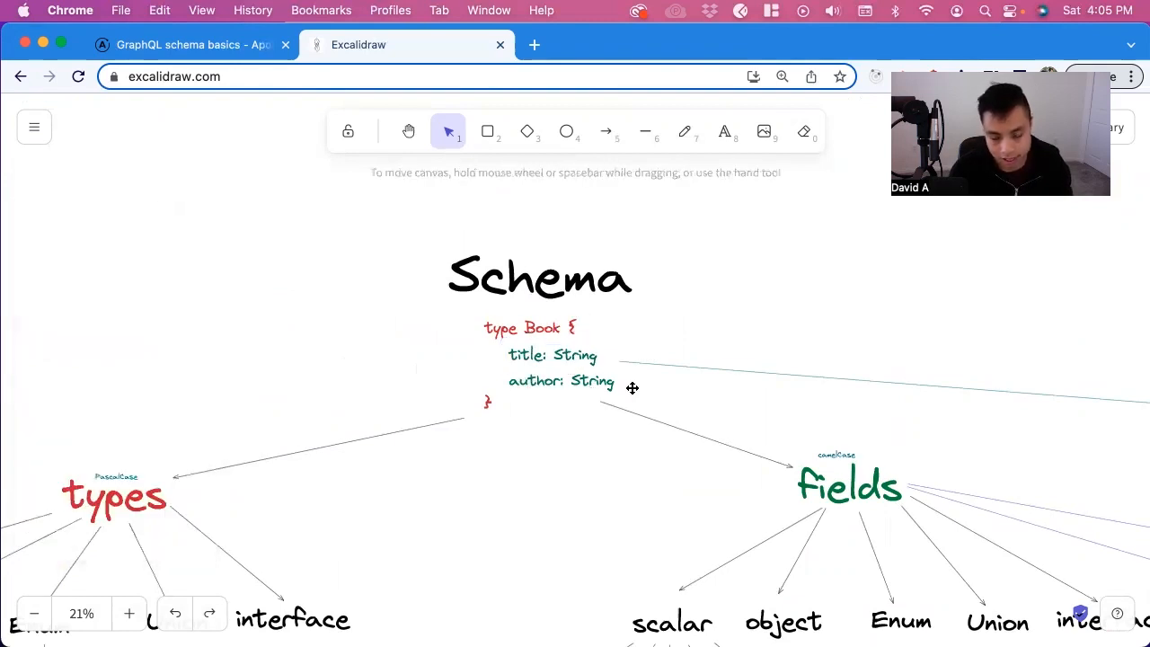
mouse_move(719, 305)
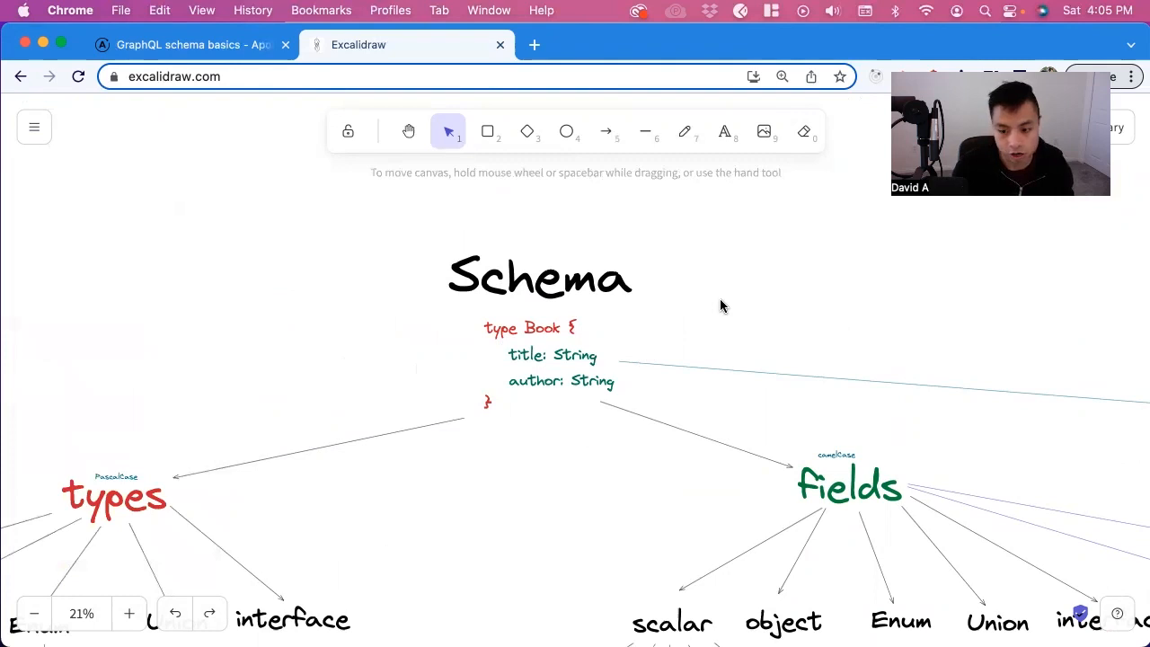
mouse_move(559, 417)
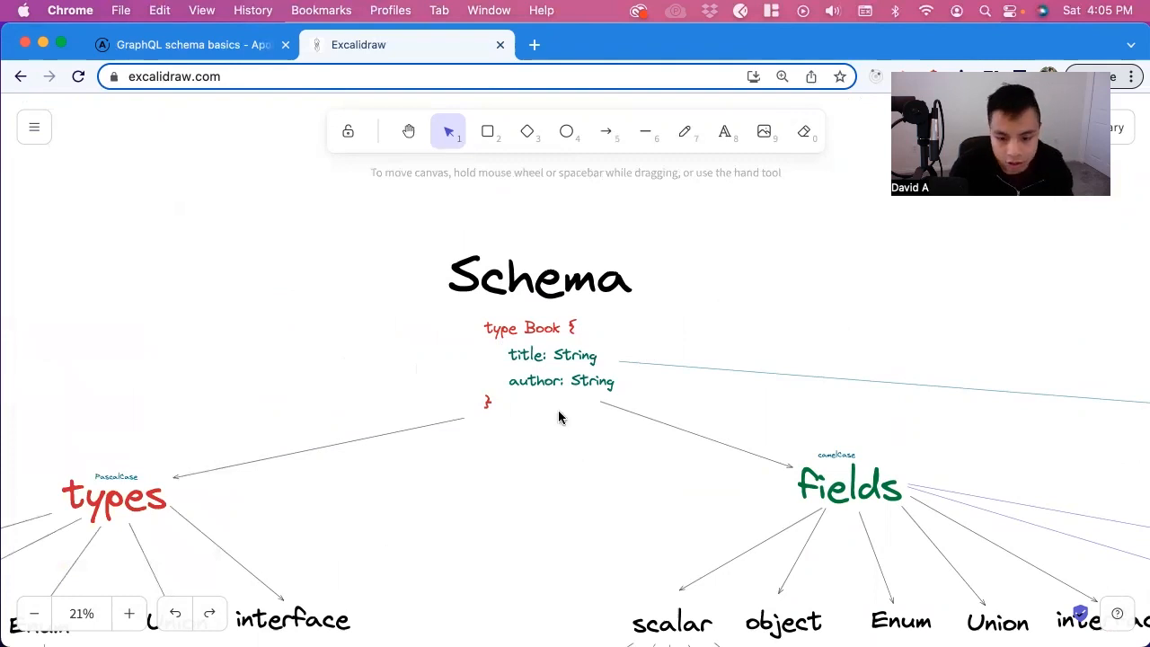
left_click(554, 356)
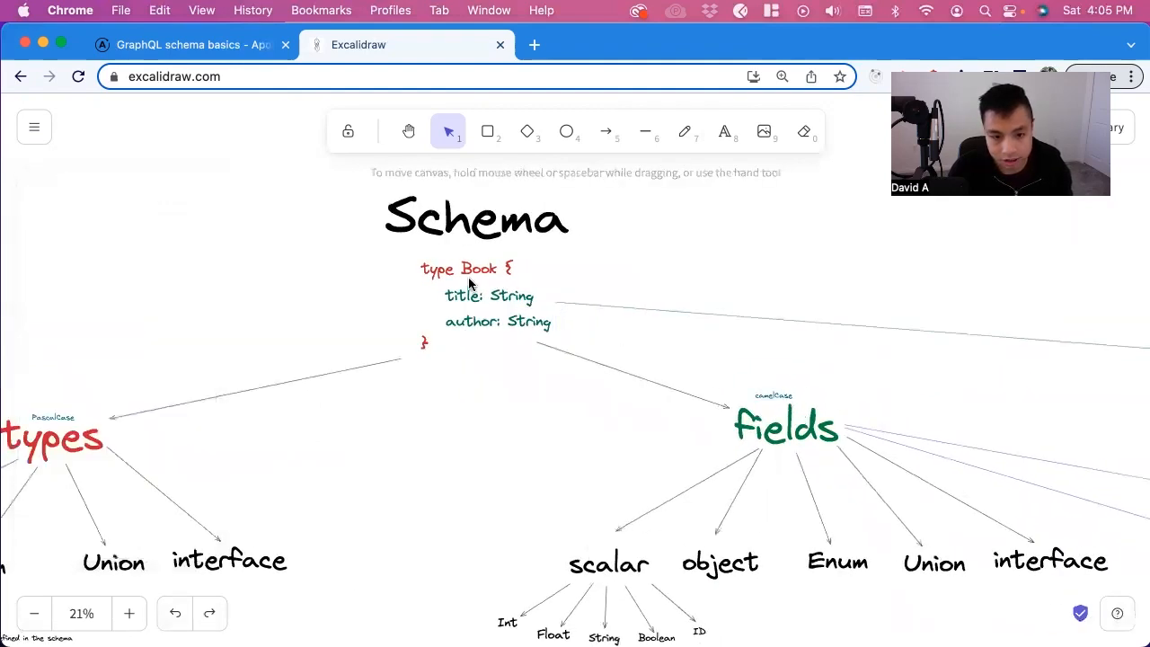
left_click(489, 294)
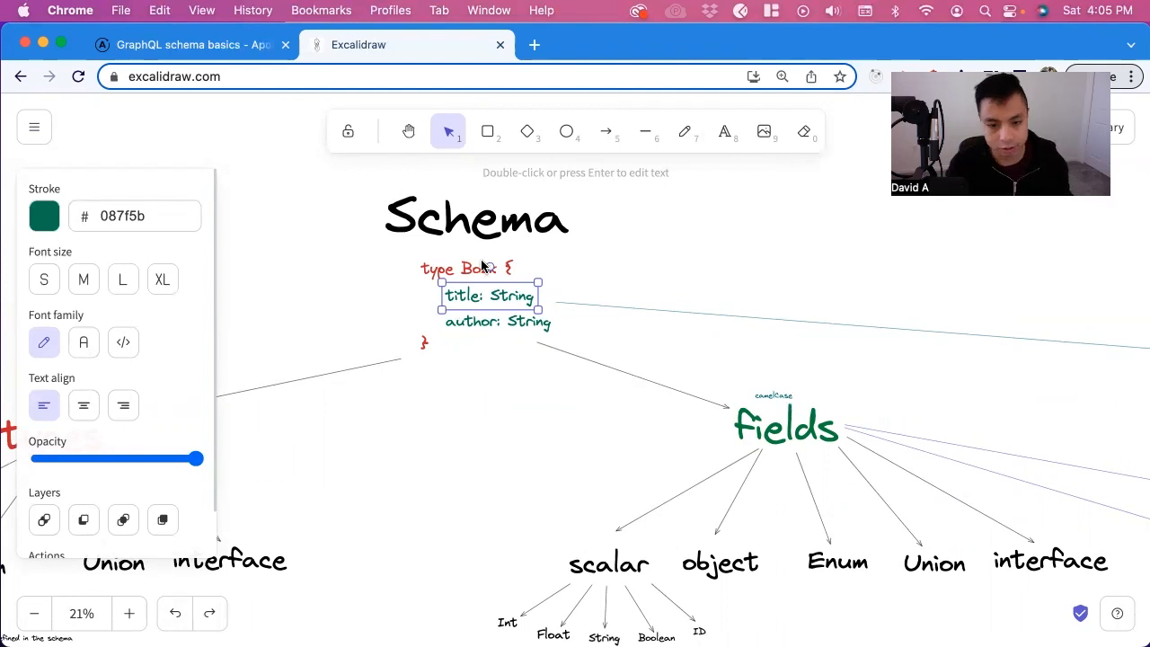
double_click(489, 295)
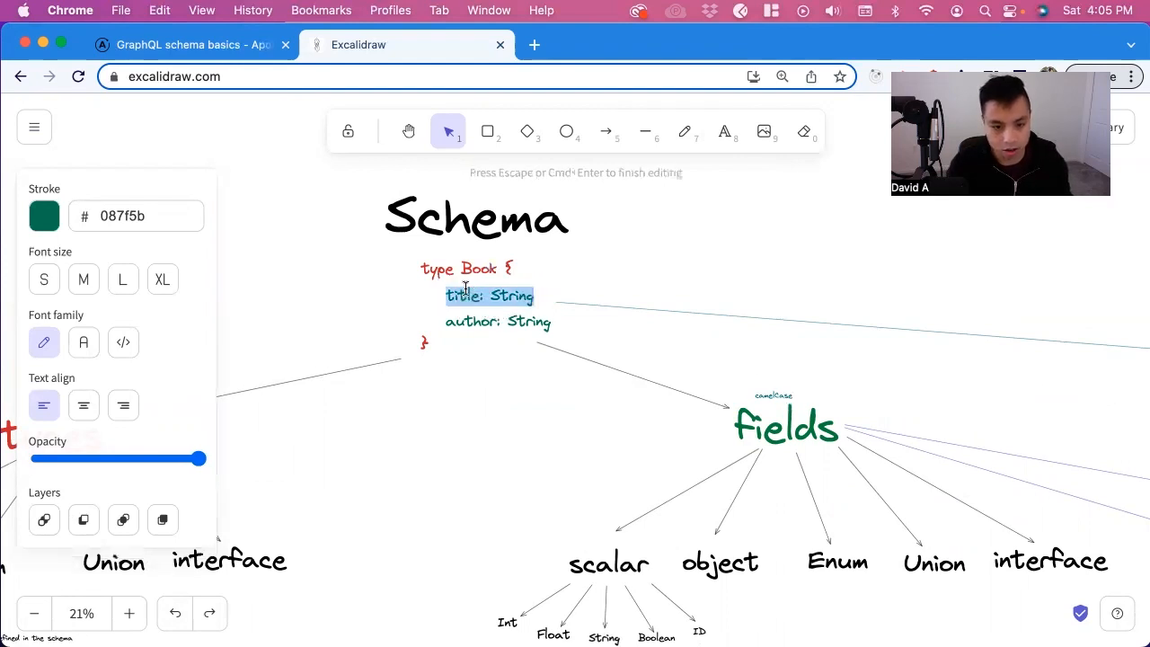
type("Book")
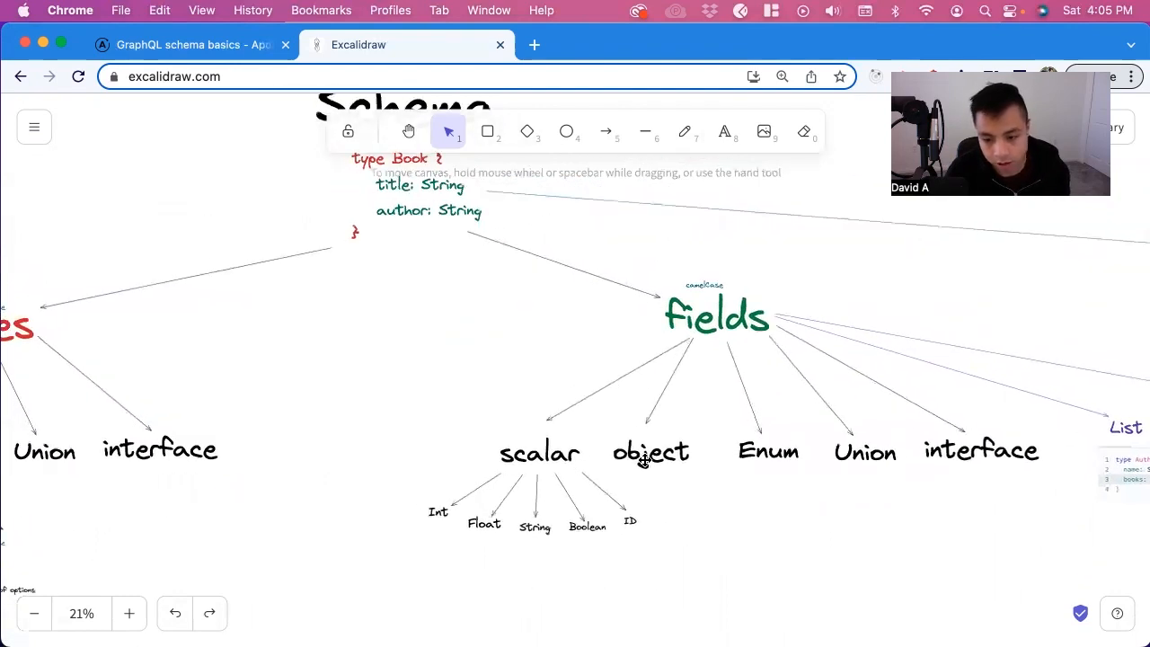
mouse_move(967, 456)
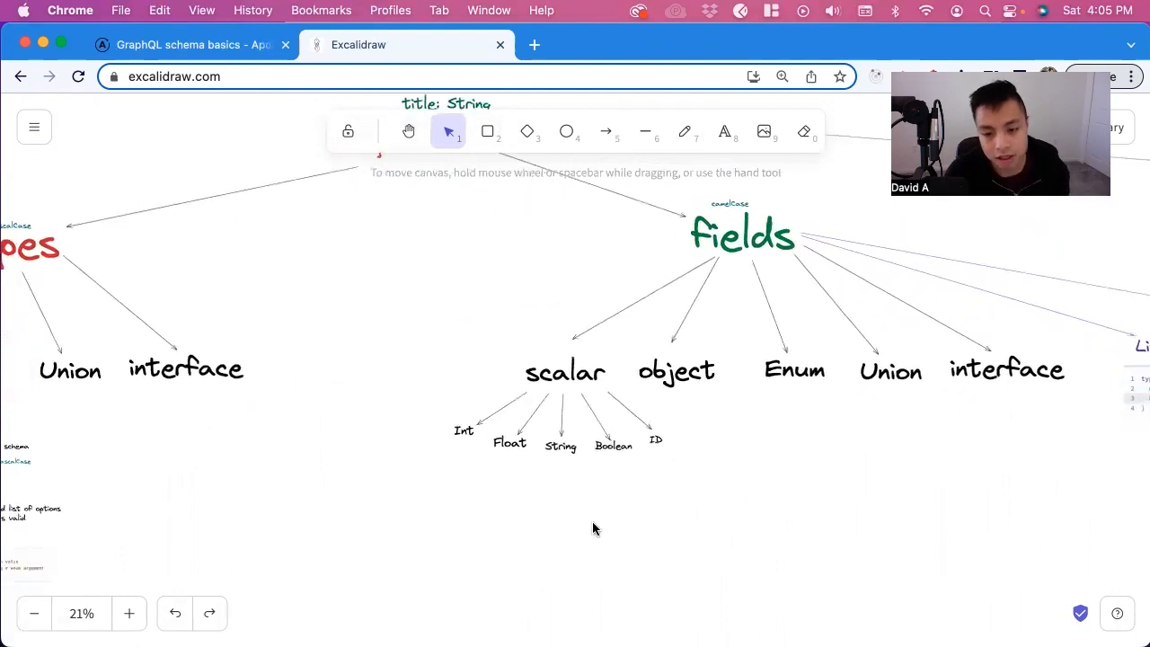
mouse_move(637, 386)
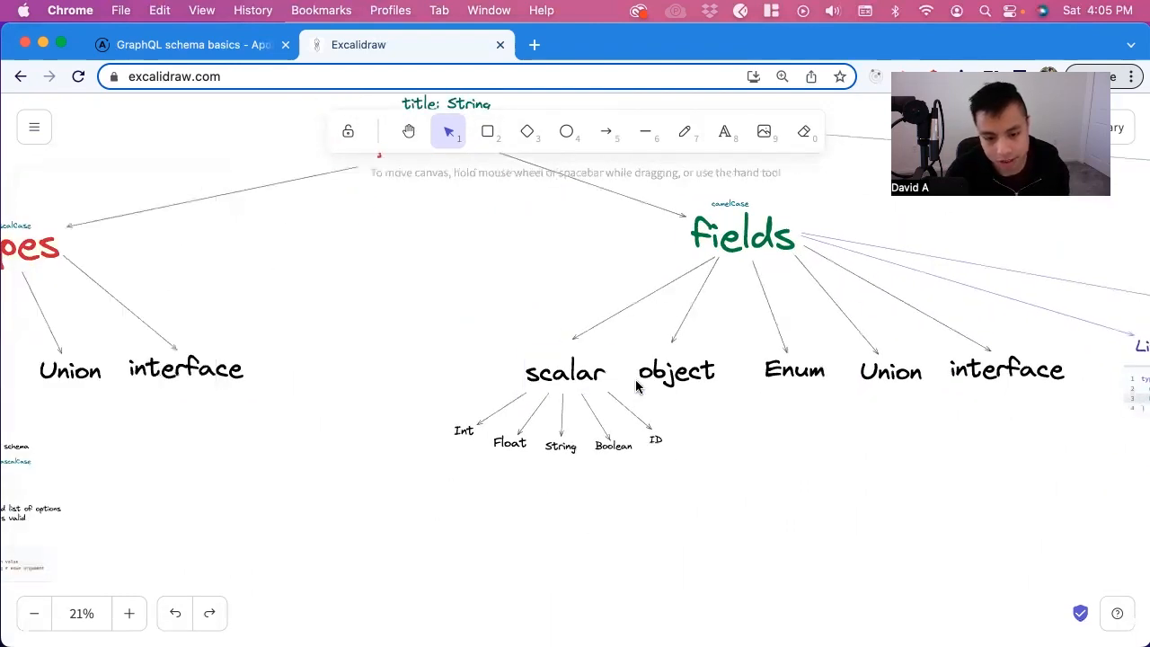
left_click(564, 370)
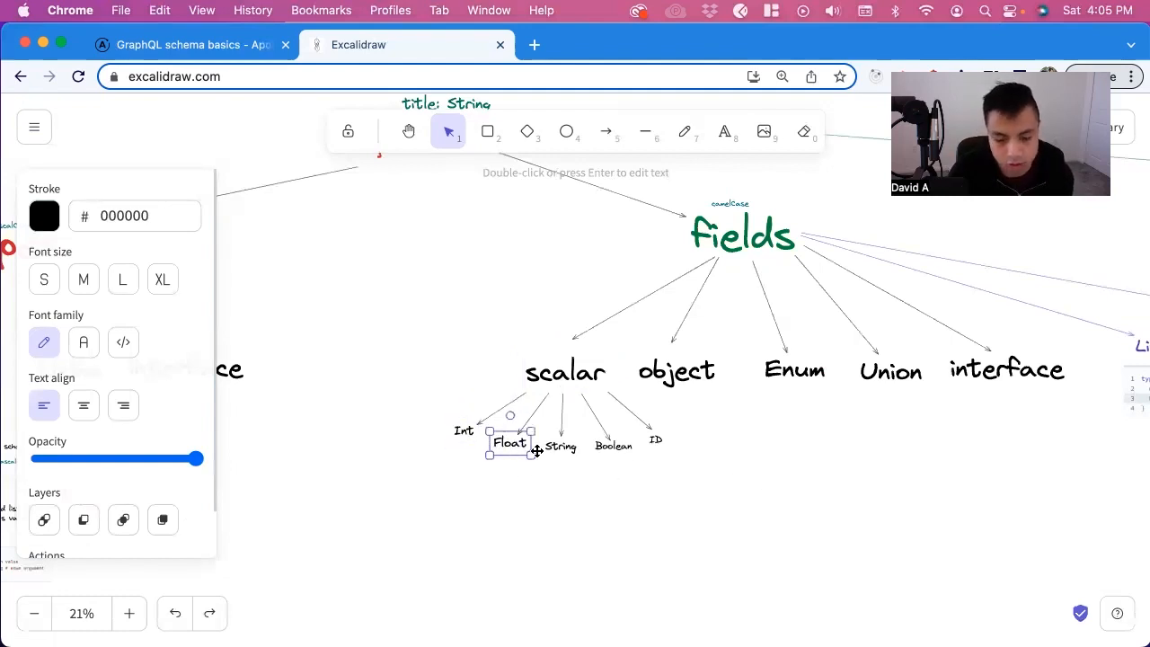
left_click(615, 445)
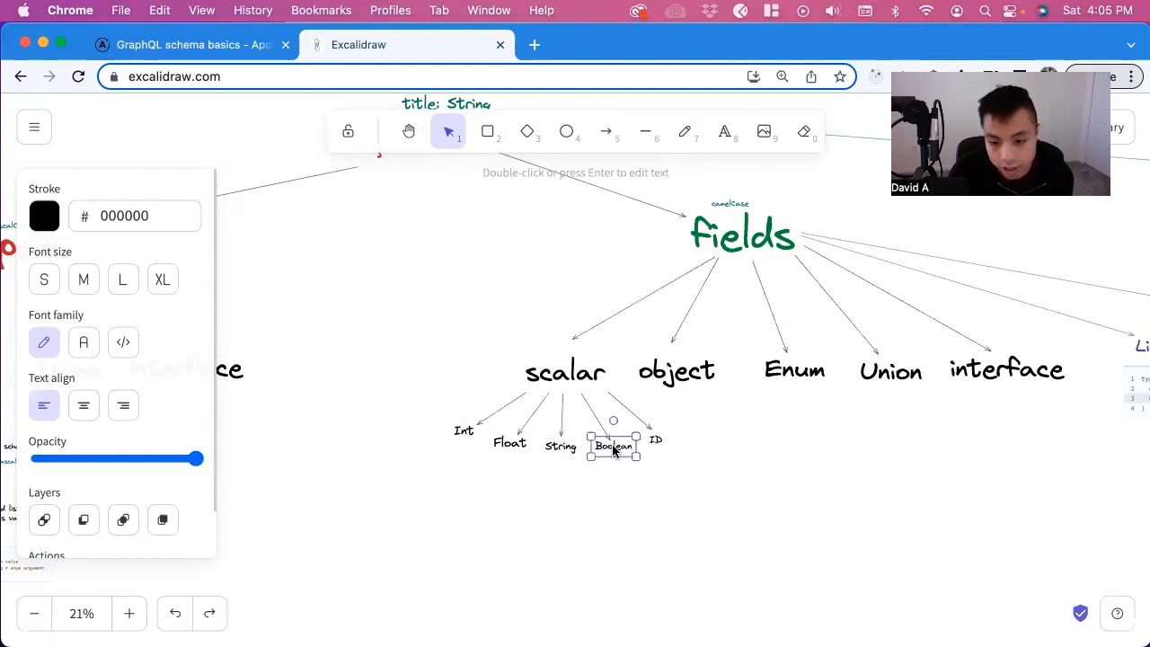
left_click_drag(614, 446, 656, 441)
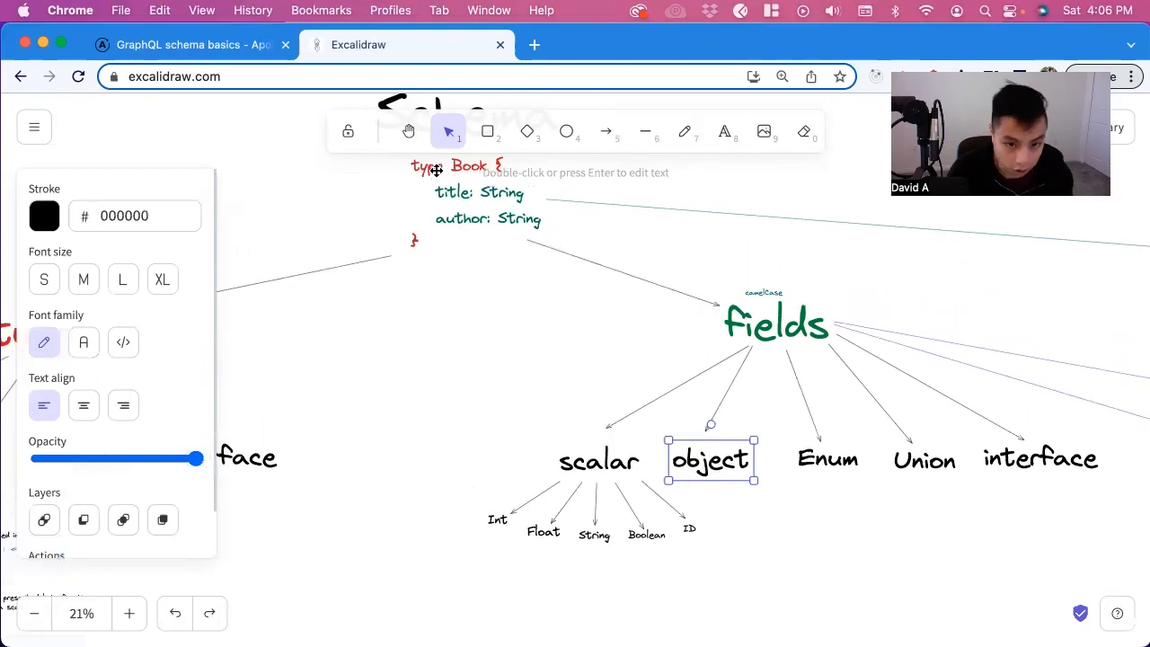
mouse_move(469, 192)
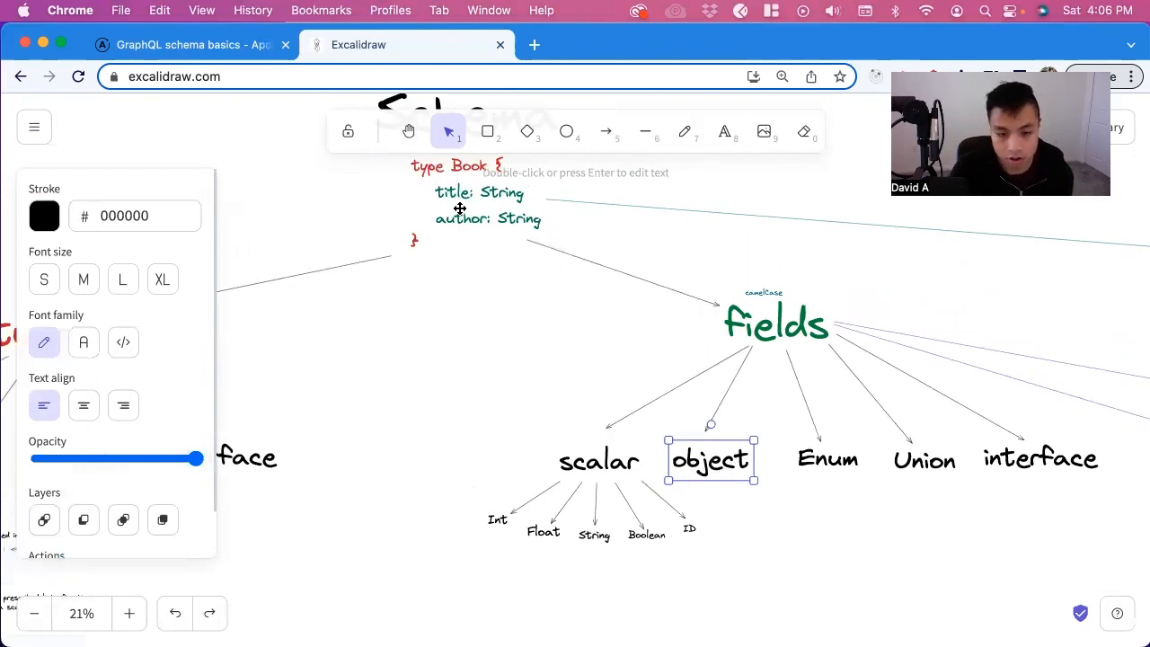
mouse_move(481, 196)
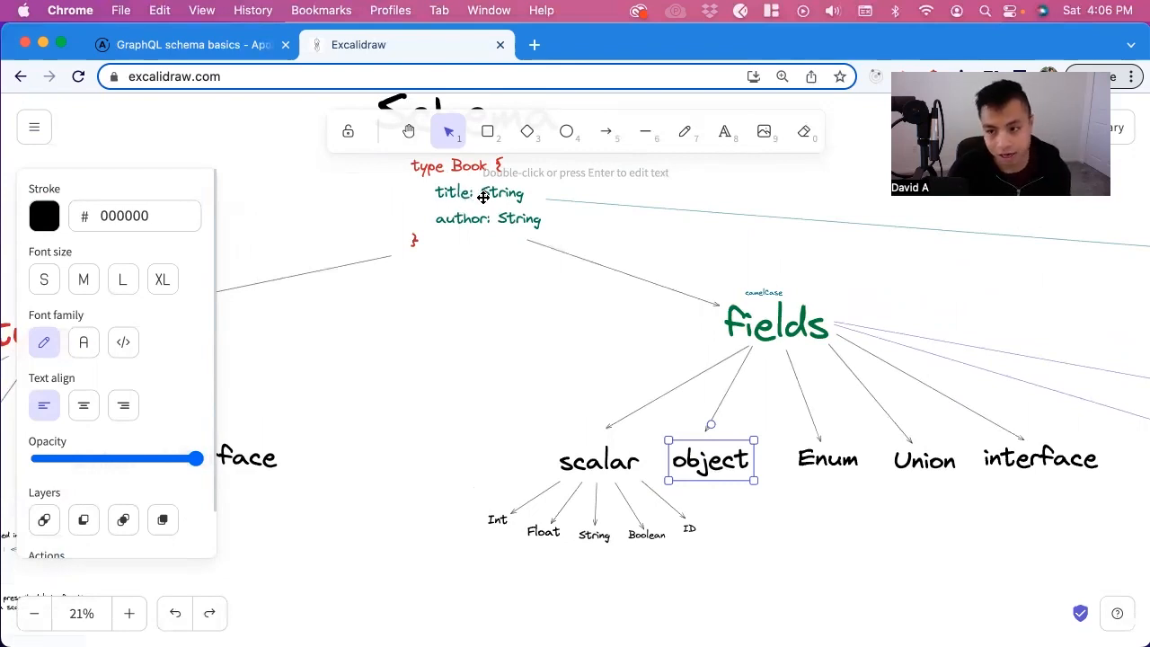
mouse_move(555, 336)
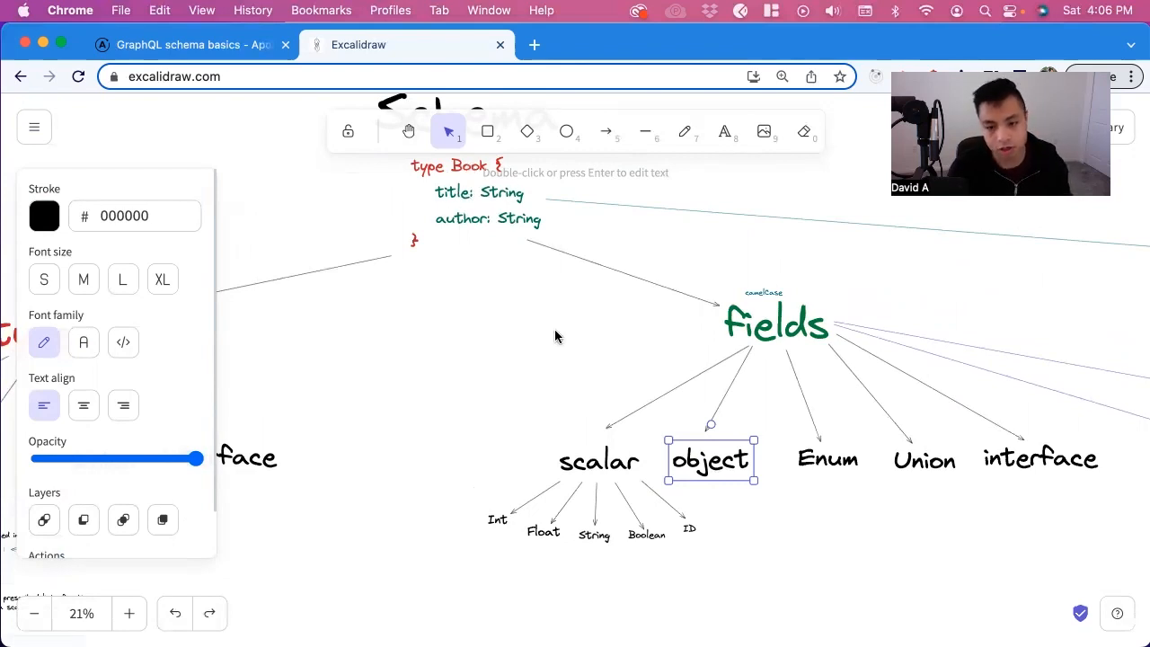
left_click(827, 460)
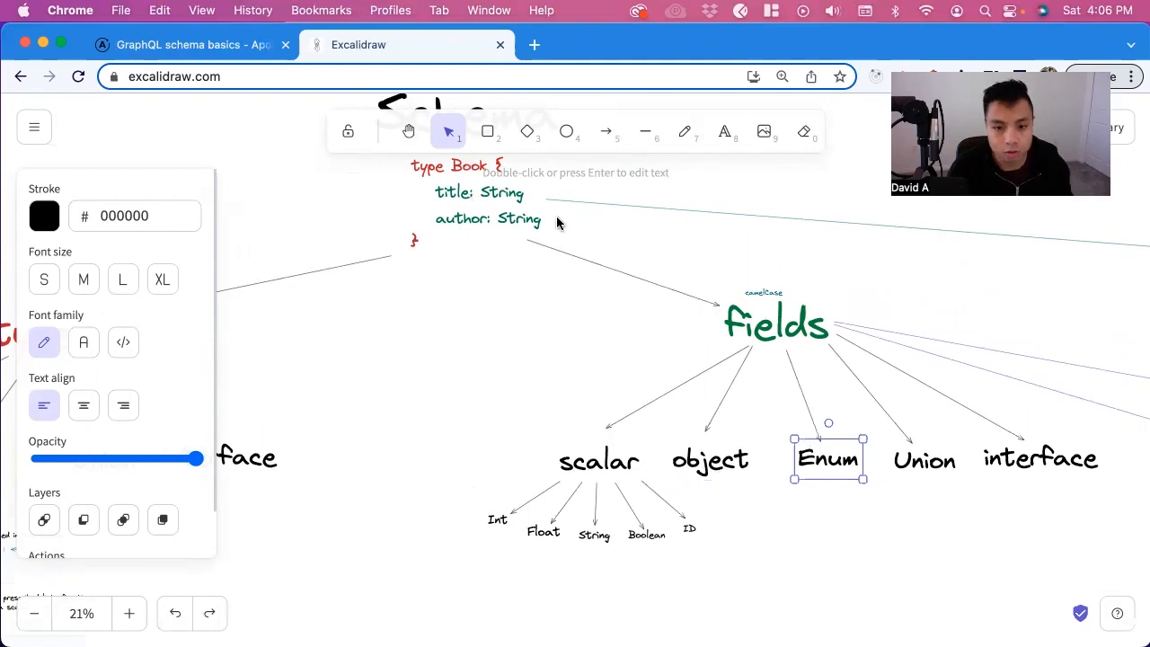
mouse_move(686, 361)
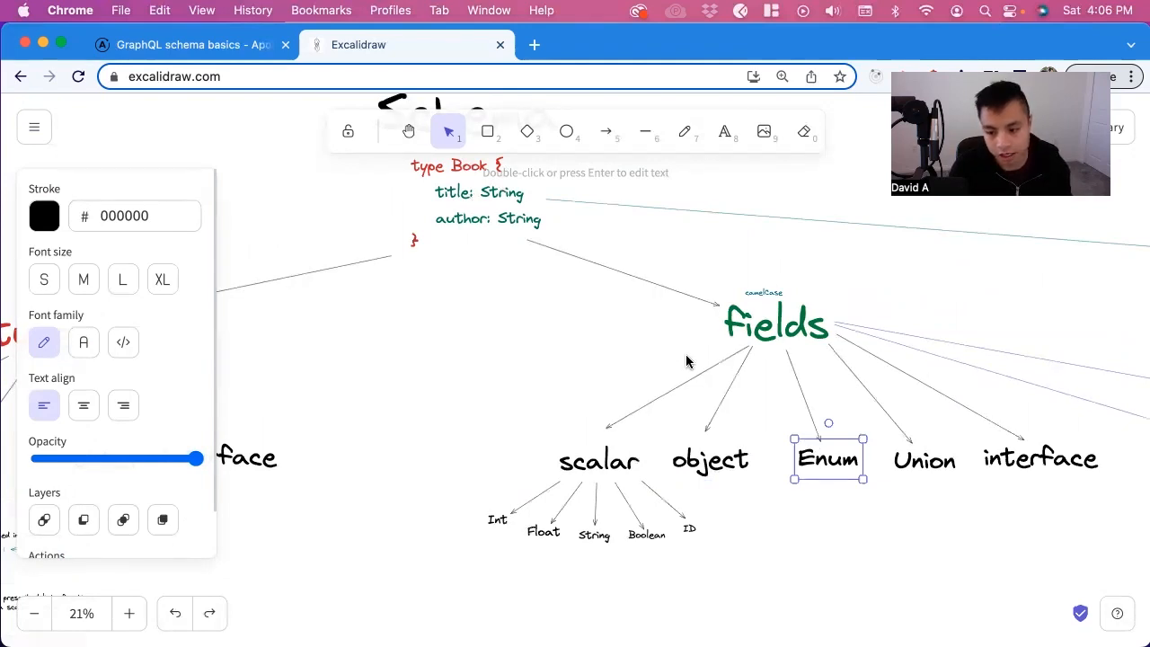
left_click(1041, 458)
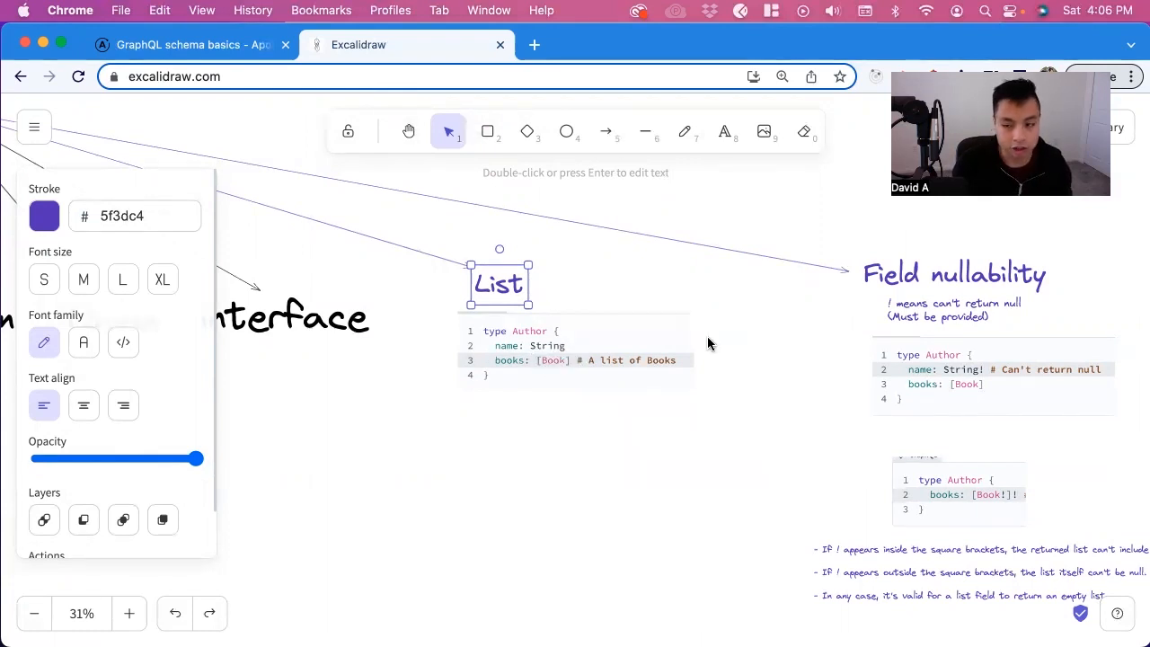
mouse_move(640, 363)
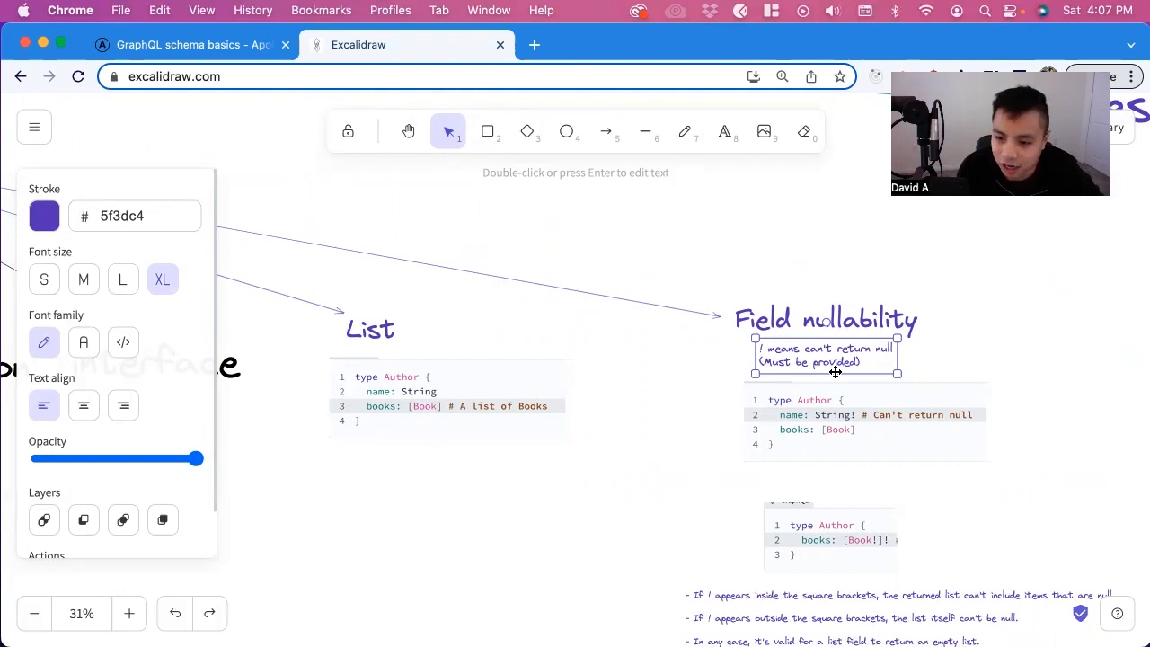
mouse_move(774, 445)
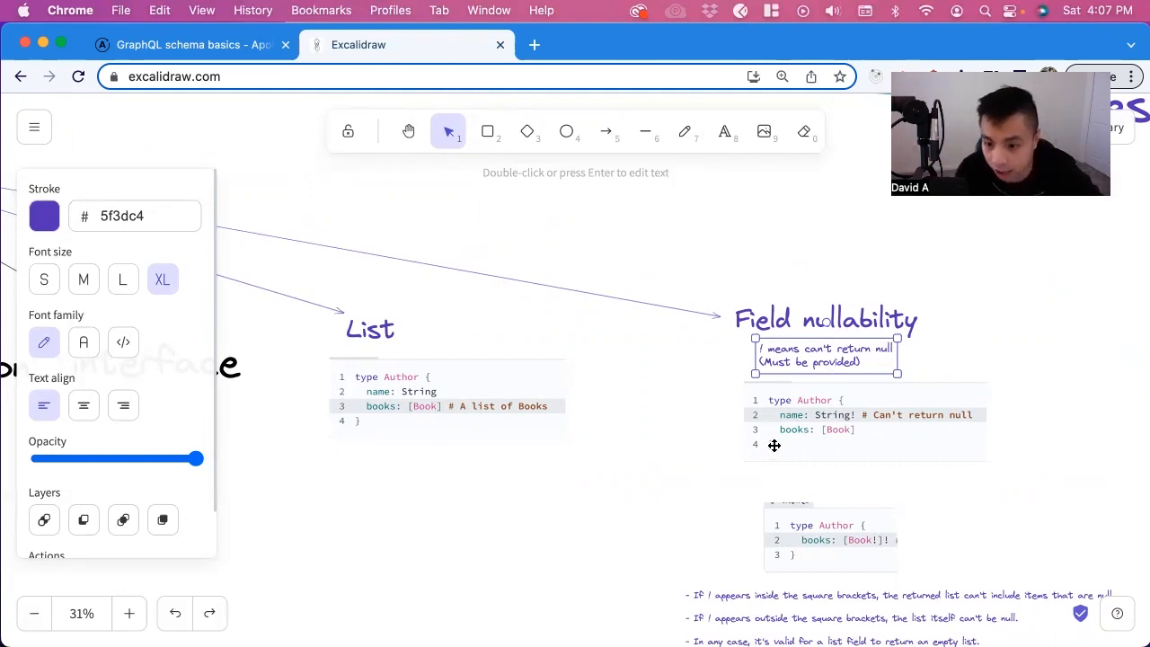
mouse_move(819, 424)
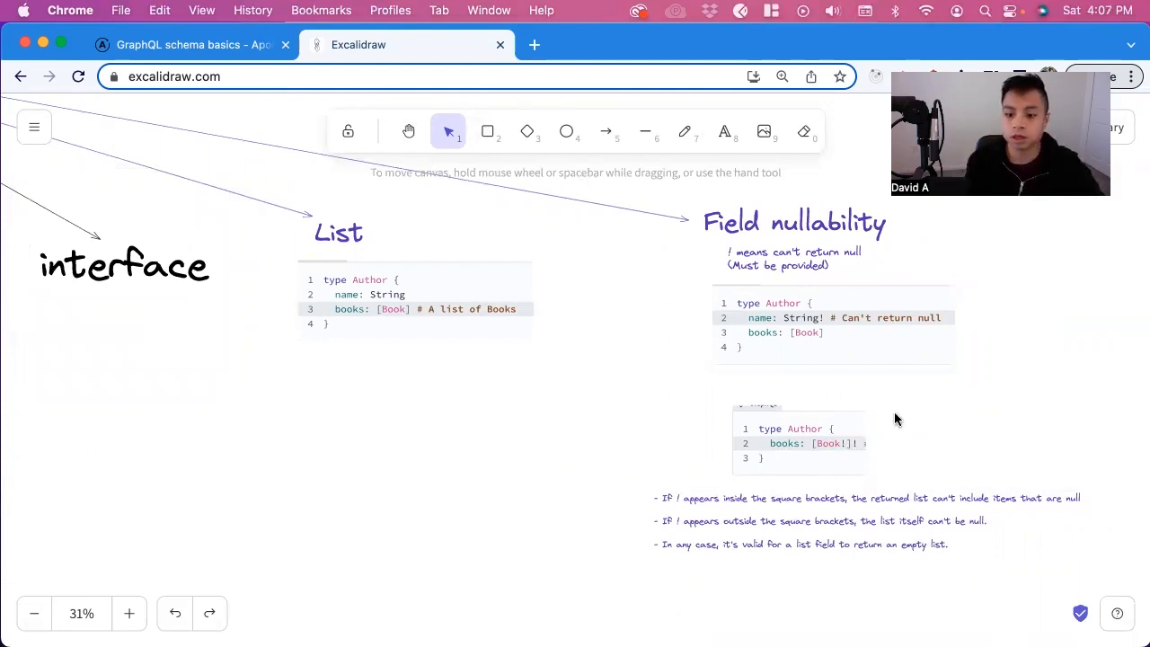
mouse_move(902, 444)
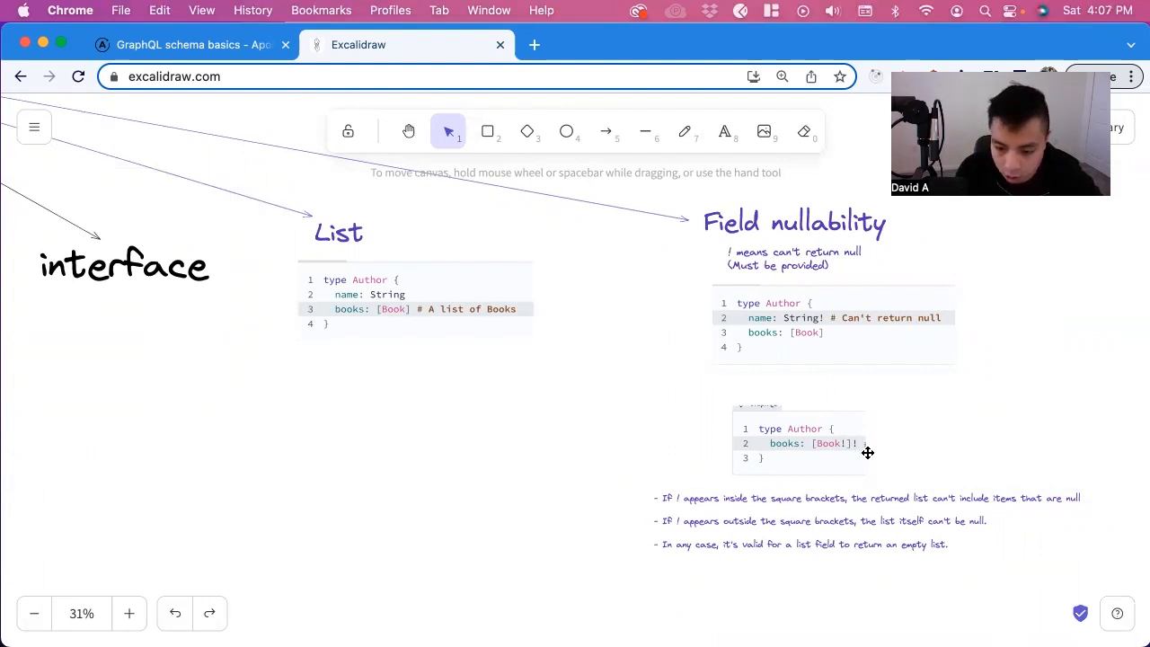
mouse_move(835, 448)
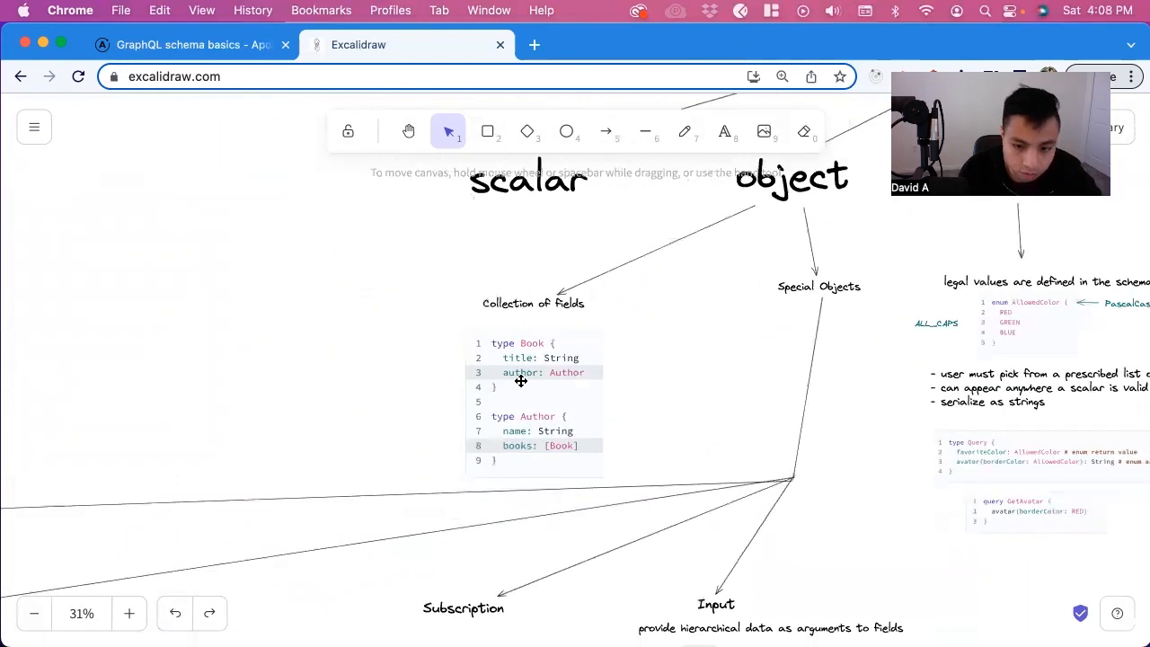
left_click(536, 395)
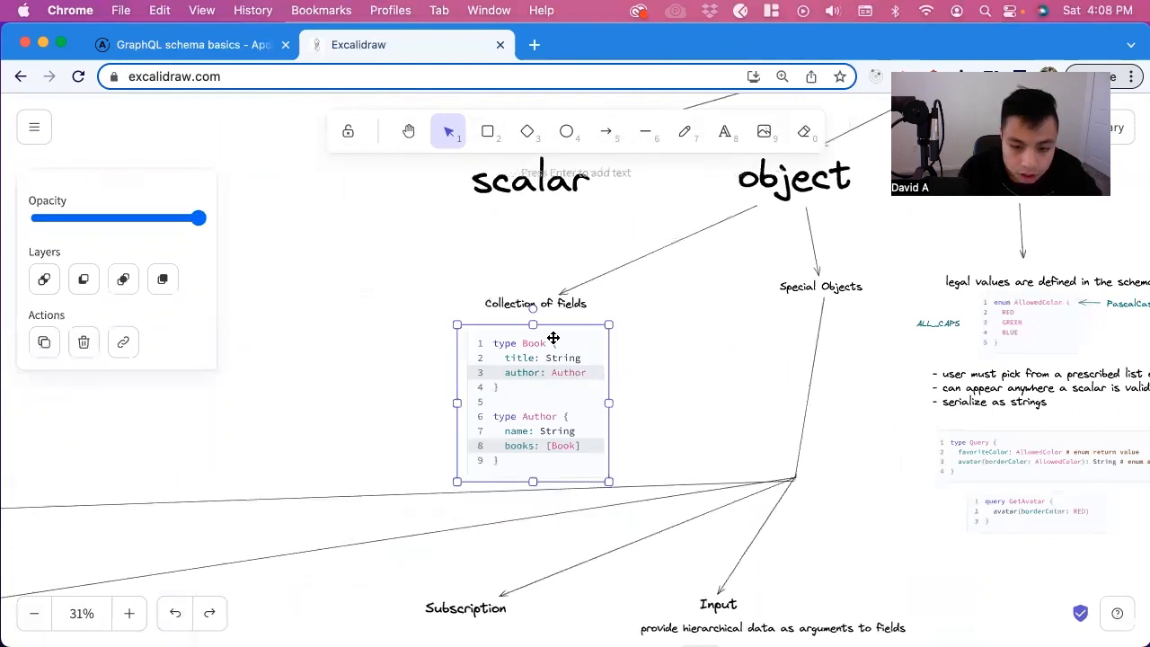
mouse_move(581, 341)
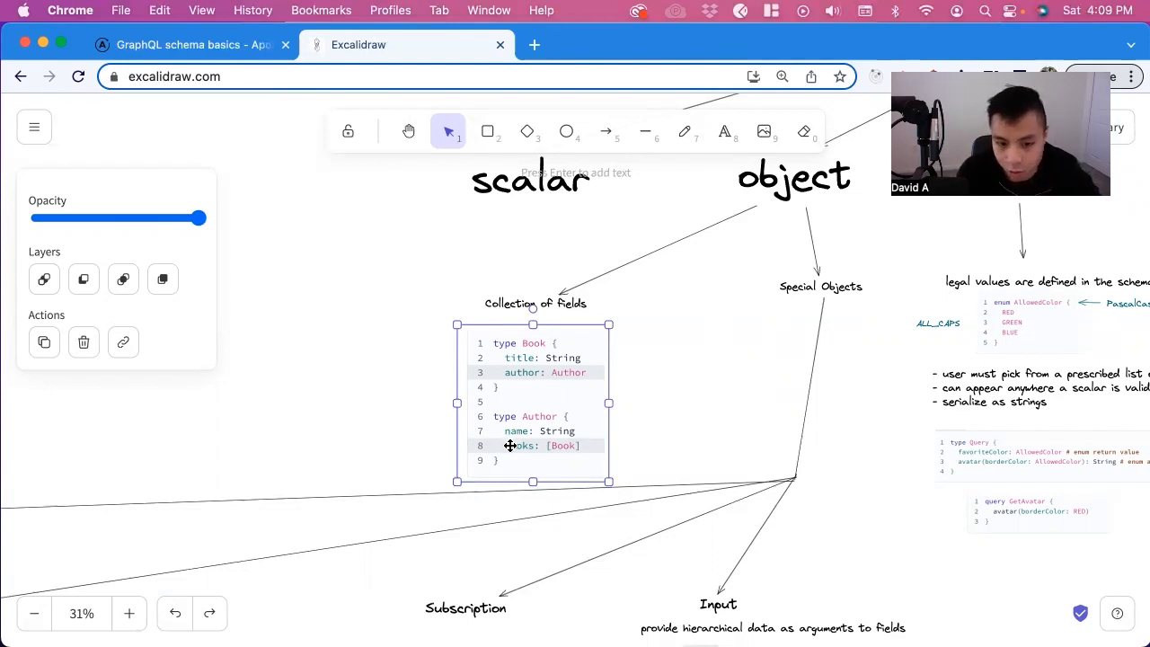
mouse_move(553, 421)
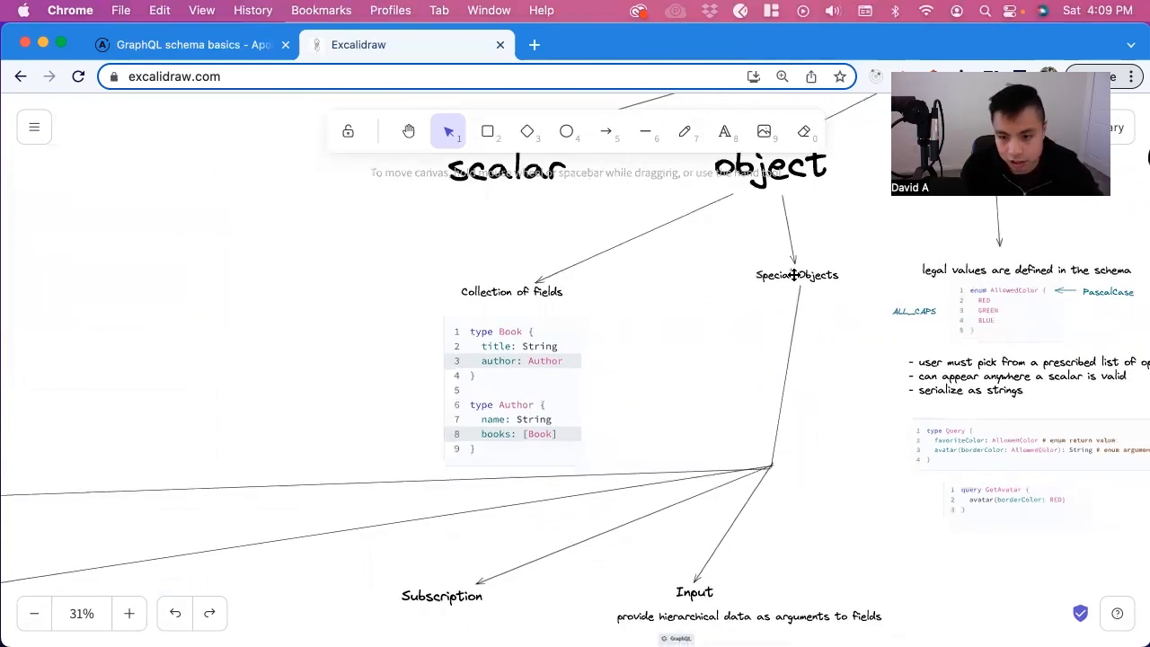
Pan to the Query section with its type Query code and Frontend Request block
left_click(797, 275)
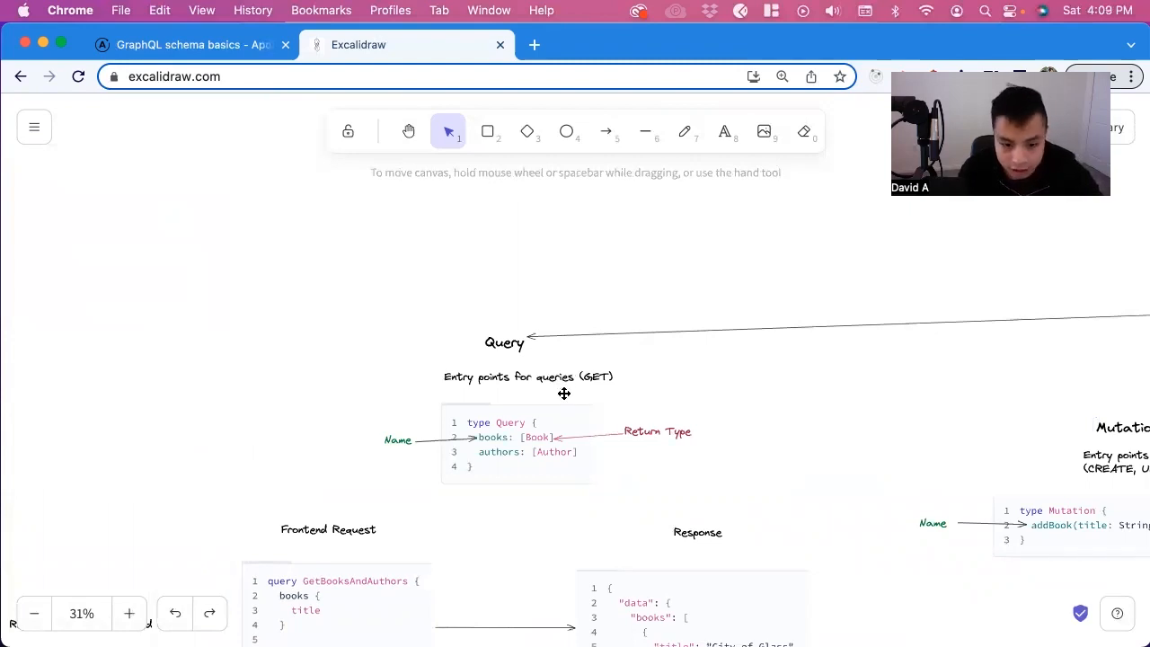
left_click(503, 341)
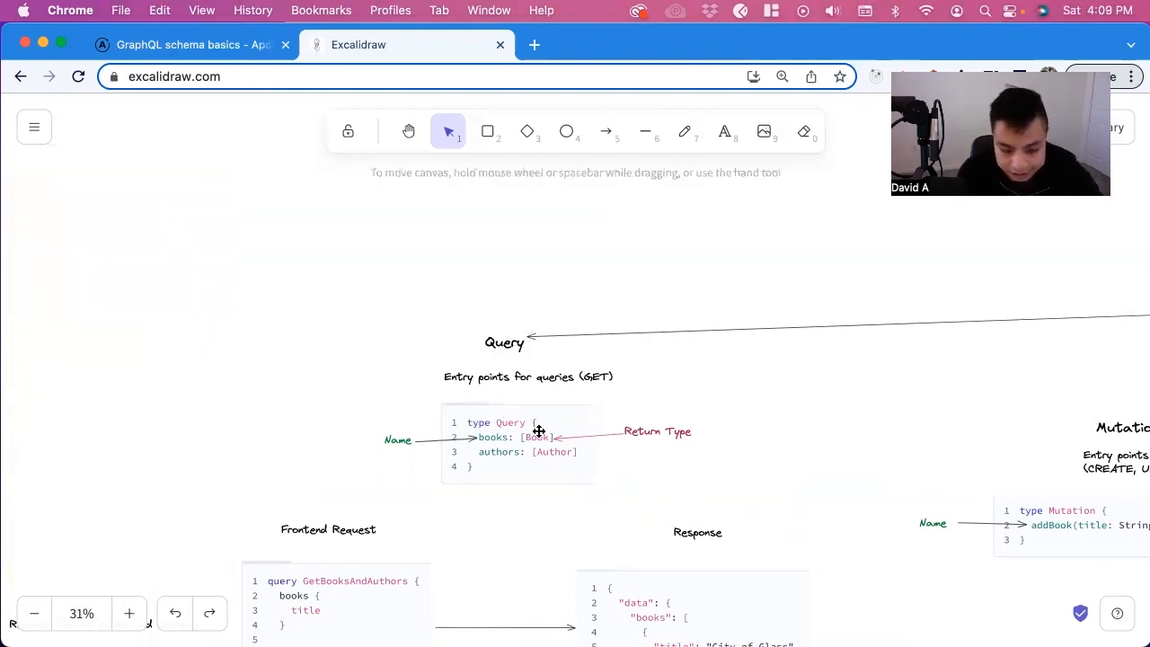
mouse_move(489, 429)
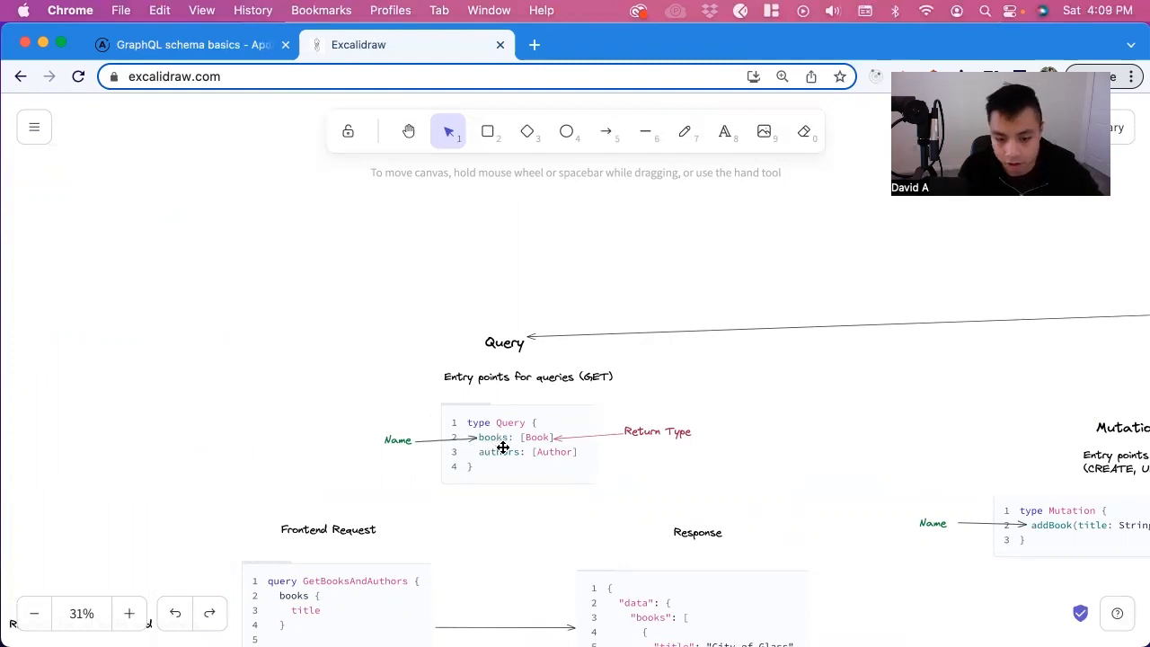
mouse_move(737, 433)
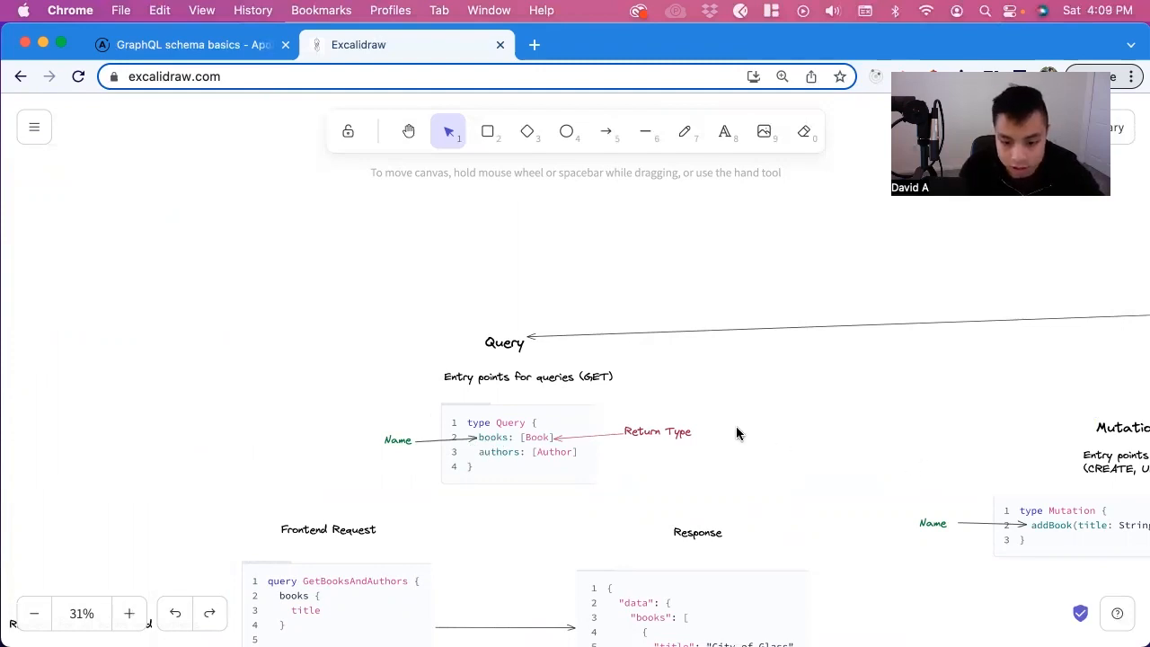
mouse_move(529, 438)
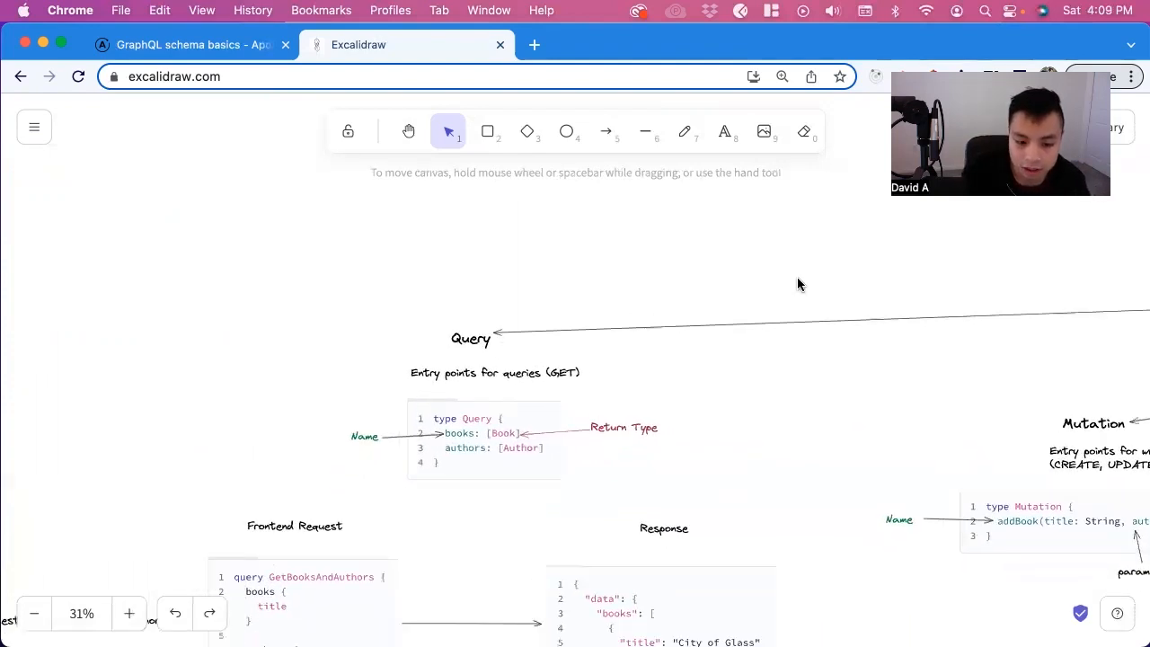
left_click(484, 433)
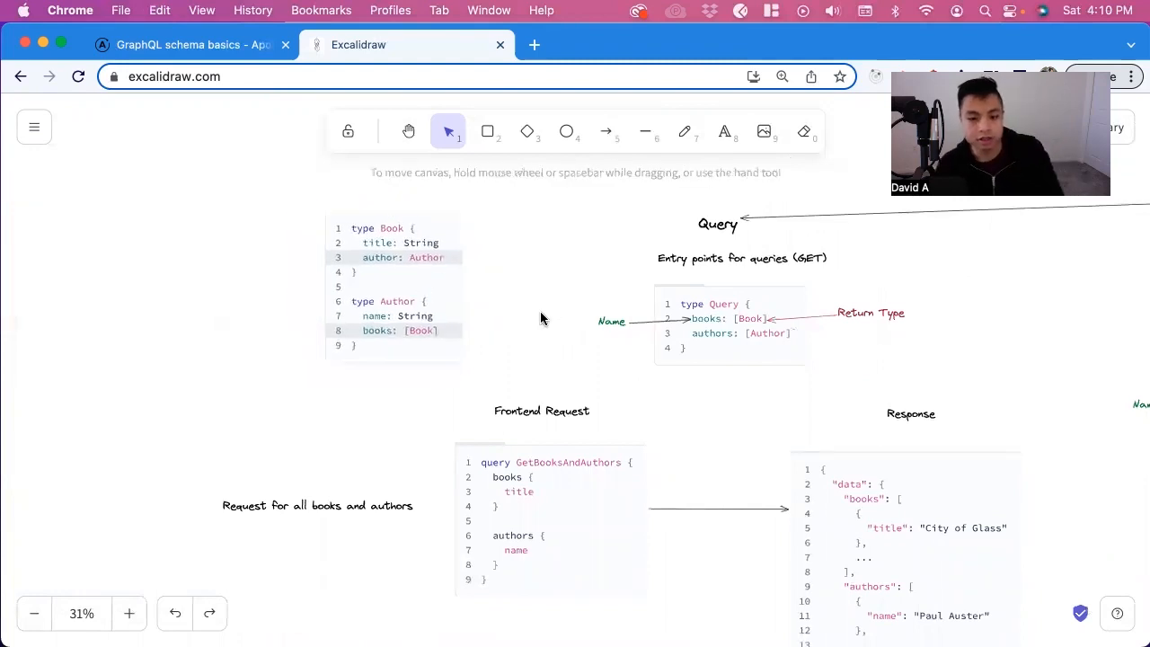
scroll("down", 3)
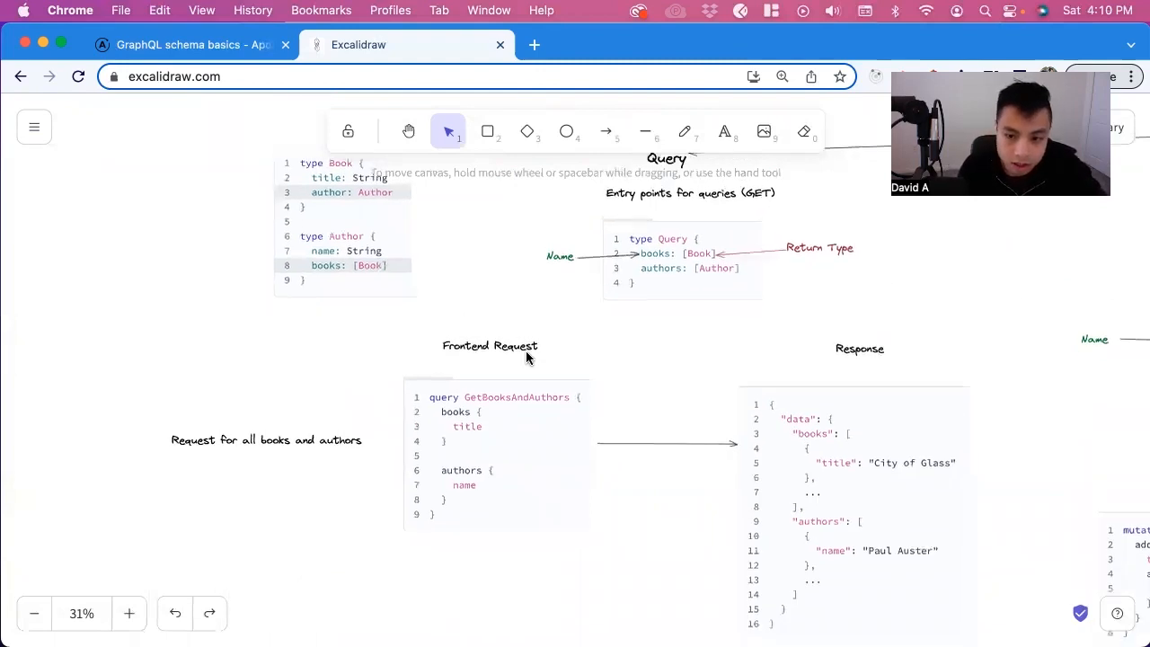
scroll("down", 3)
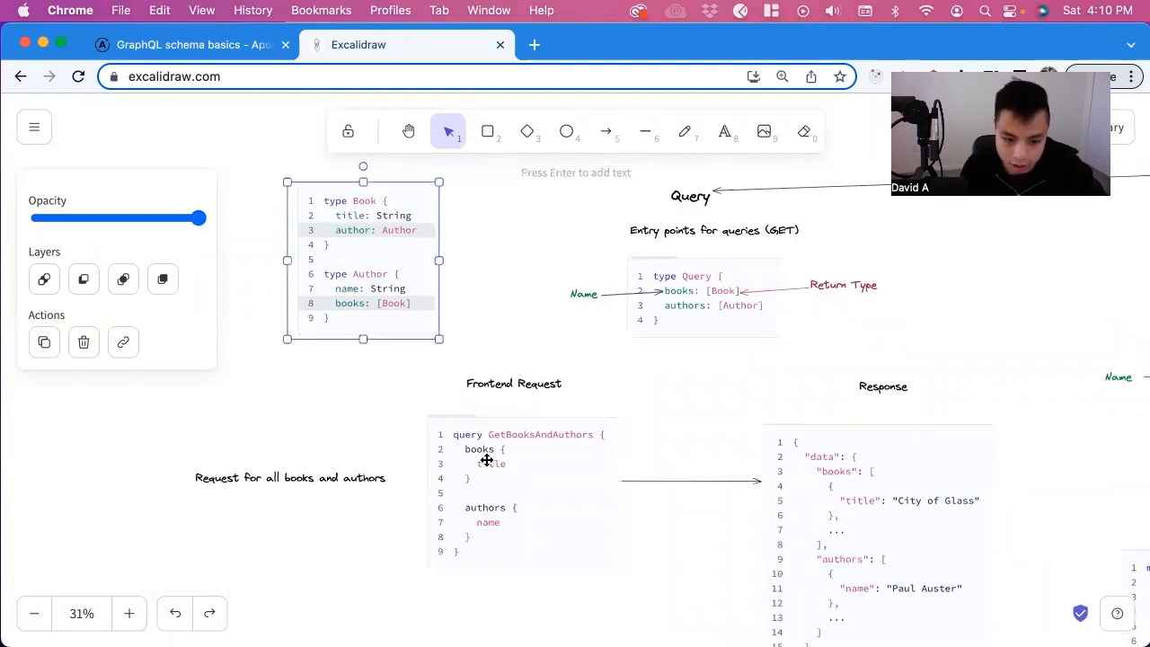
scroll("down", 3)
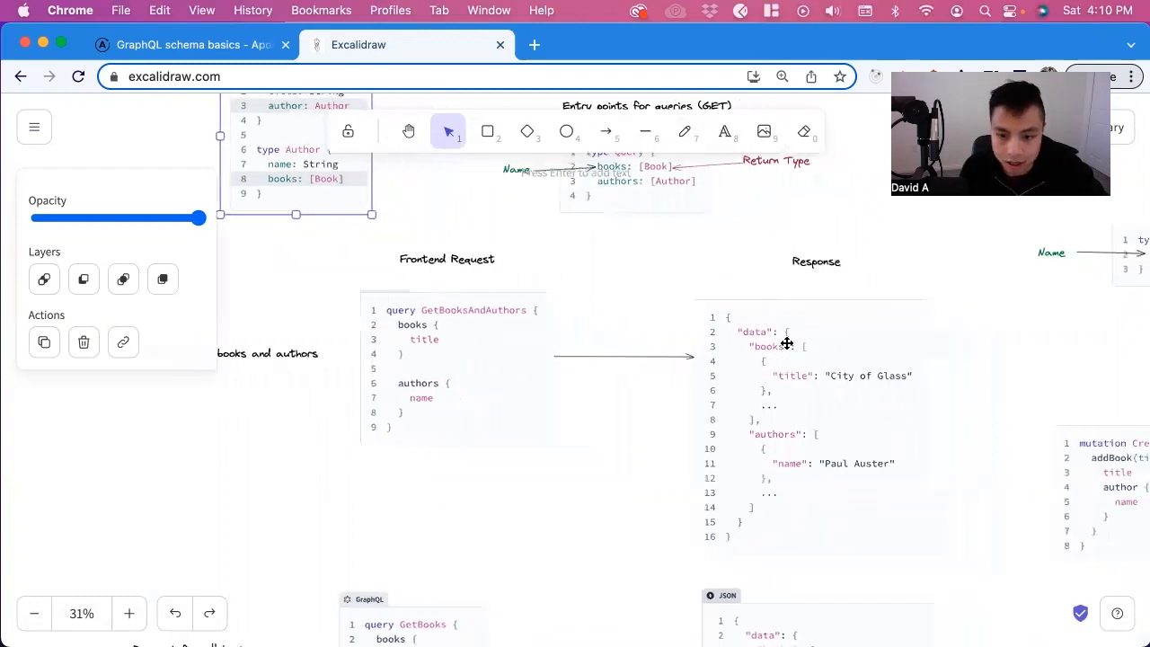
mouse_move(826, 359)
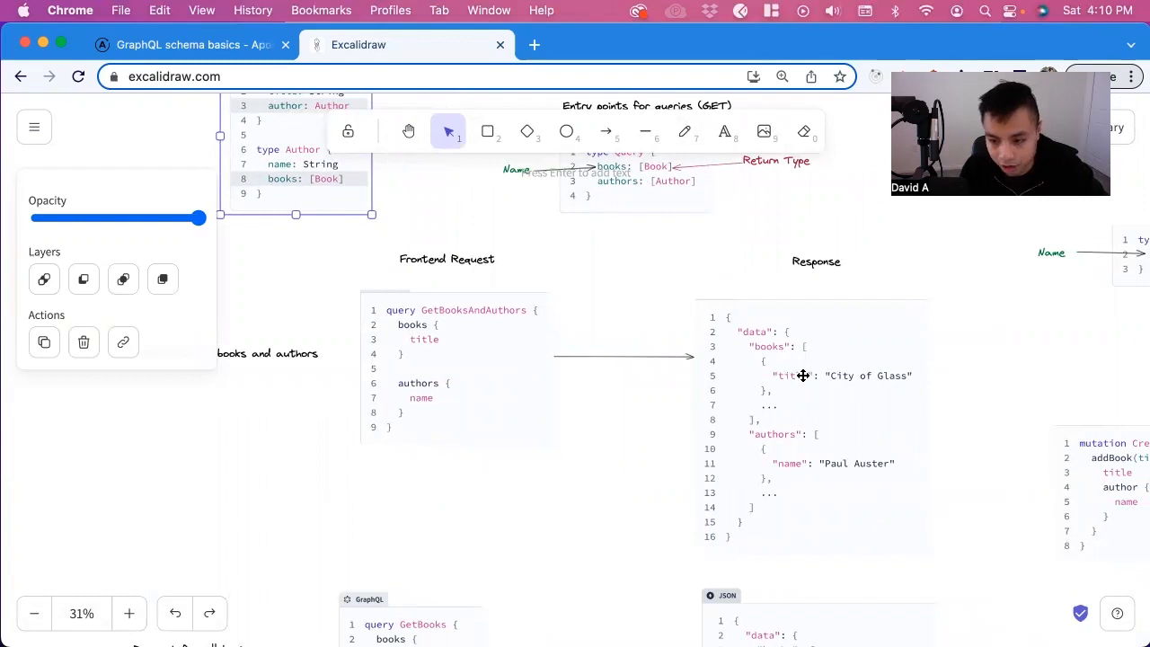
mouse_move(852, 424)
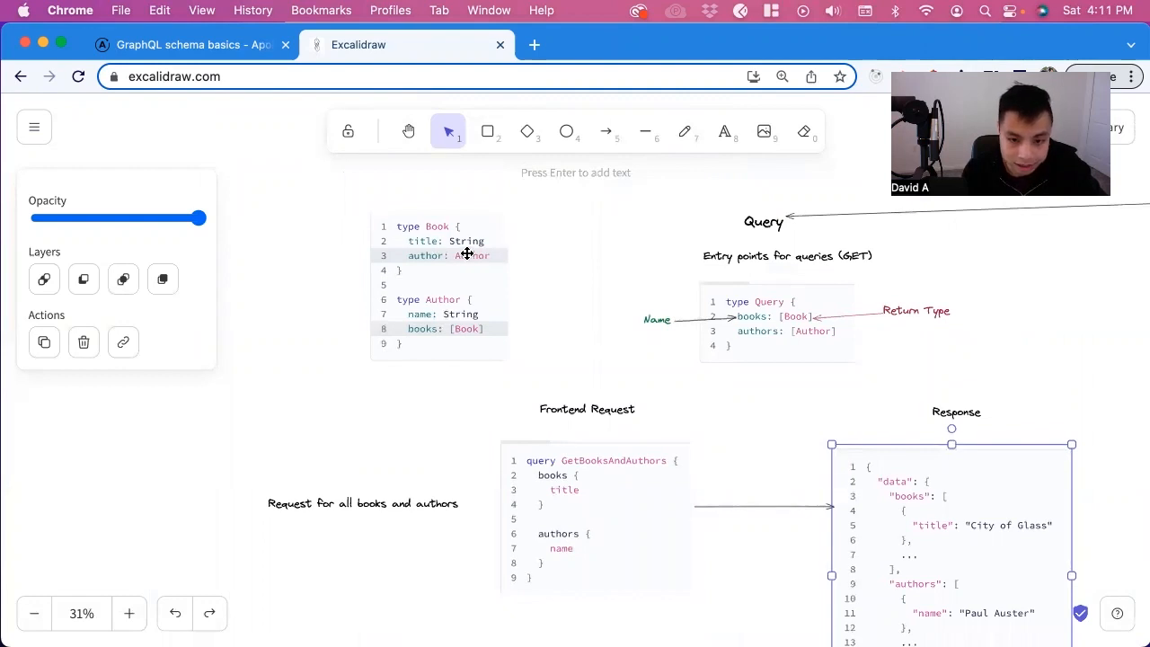
mouse_move(536, 263)
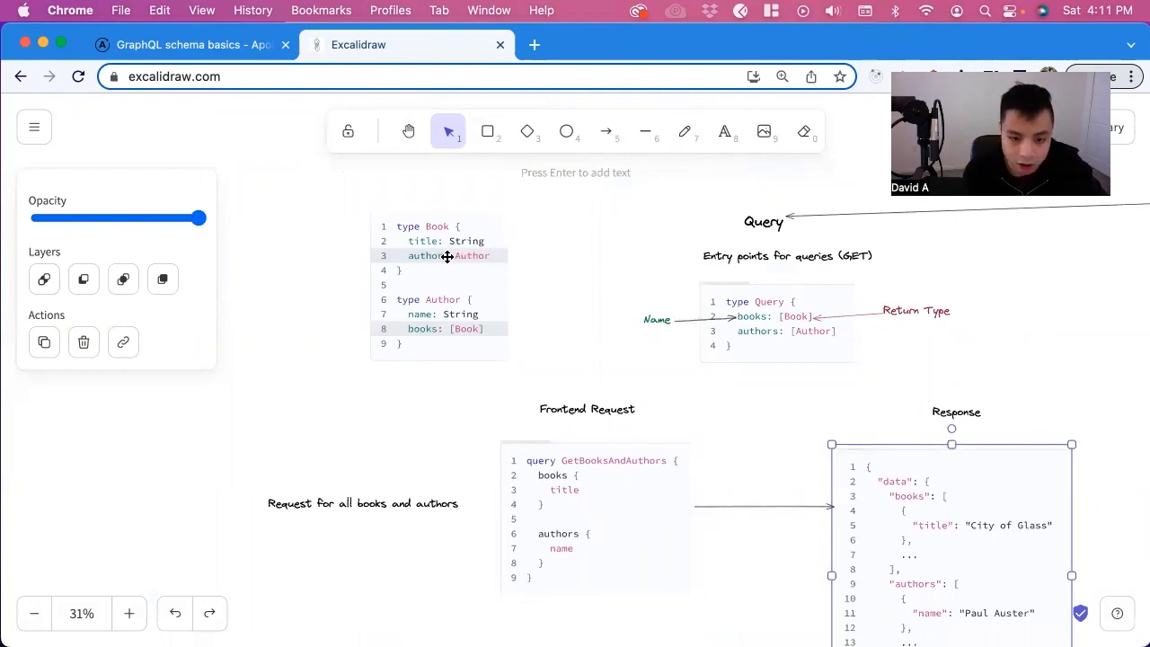
Scroll to the GetBooks query with nested author fields and its JSON response
left_click(435, 256)
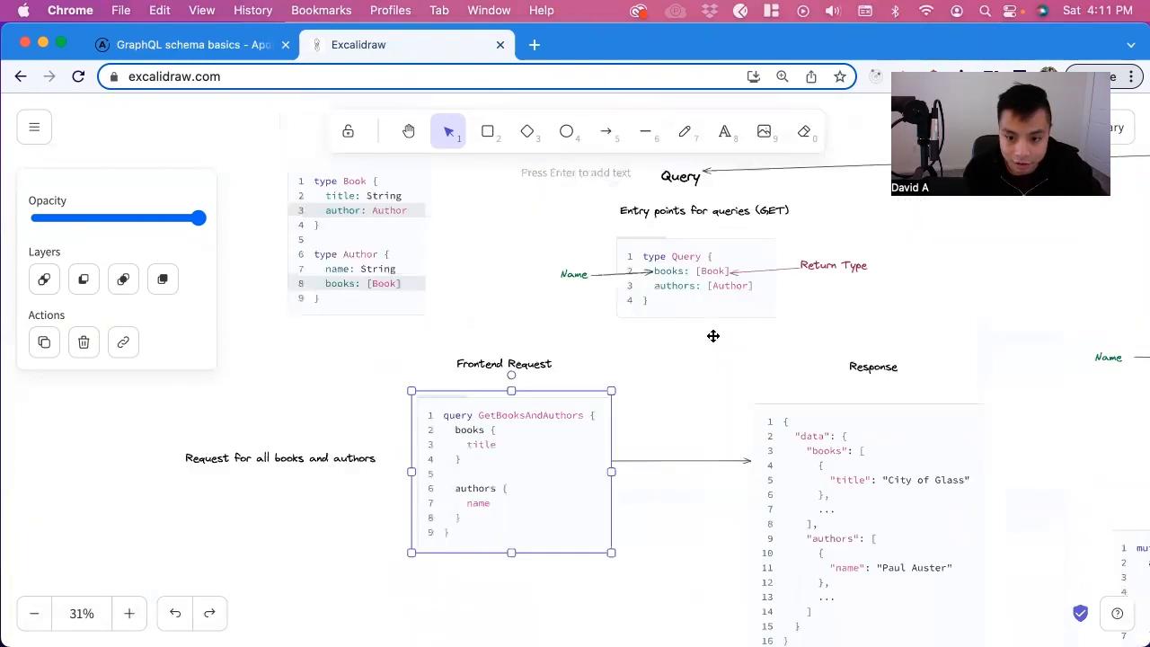
scroll("down", 3)
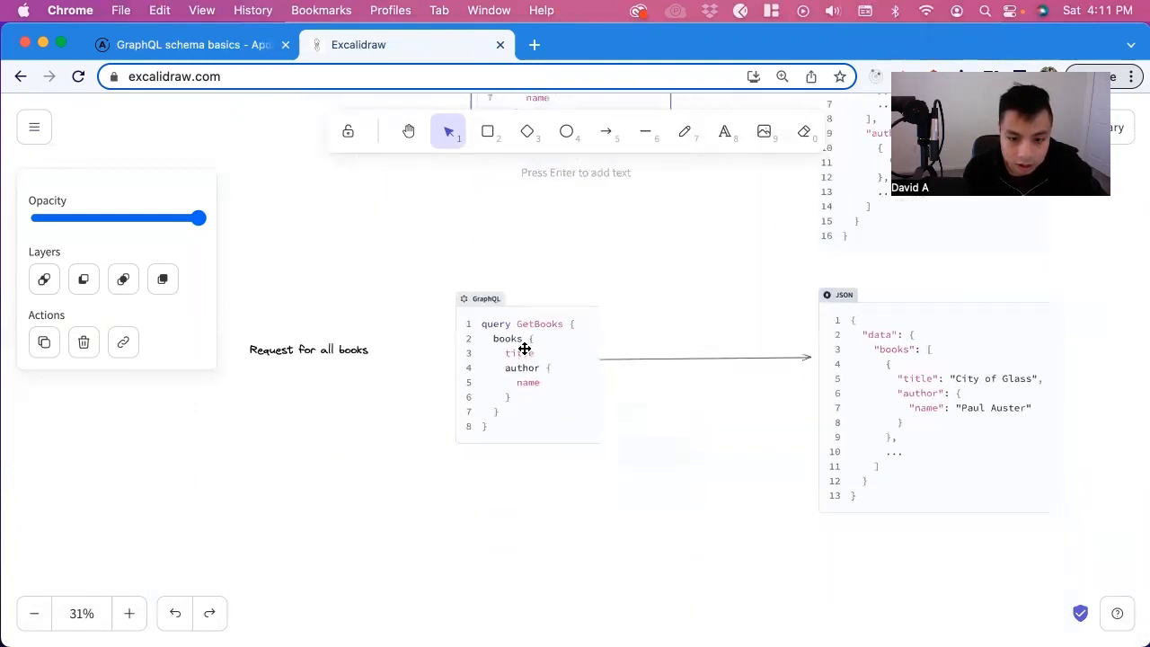
mouse_move(532, 388)
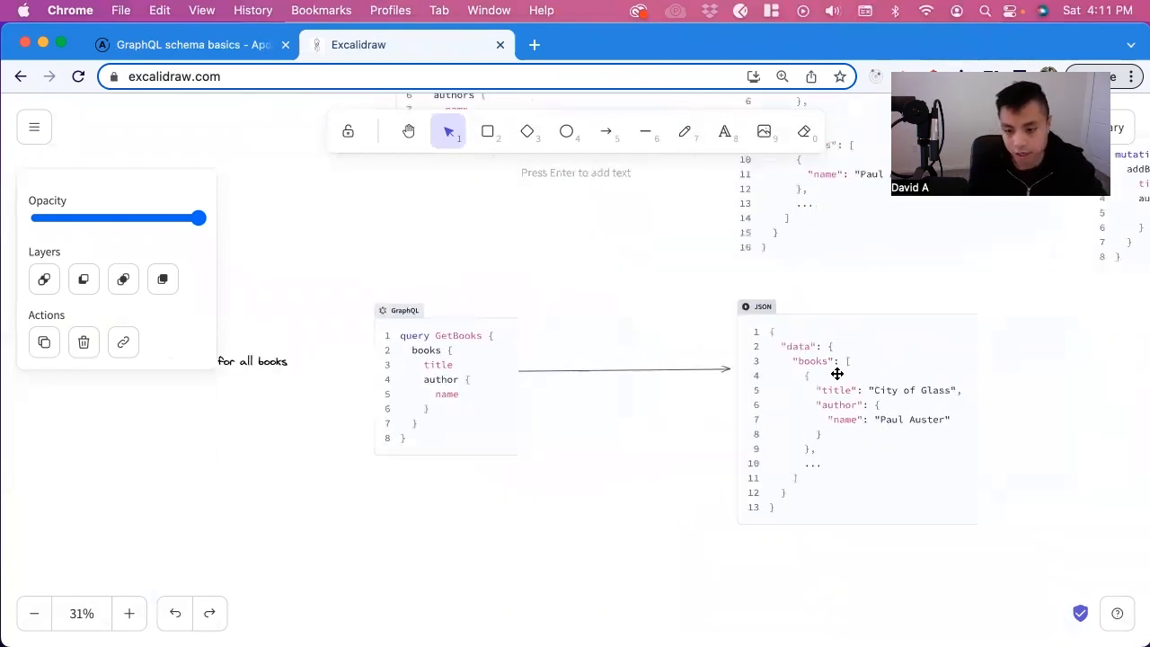
mouse_move(845, 356)
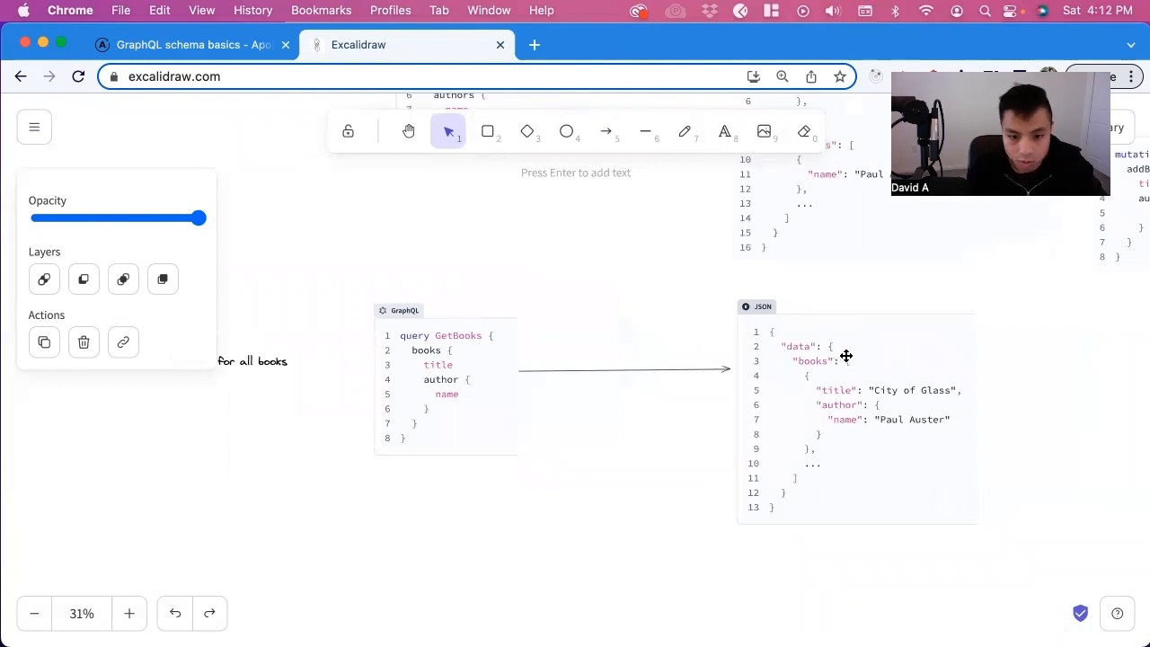
mouse_move(845, 387)
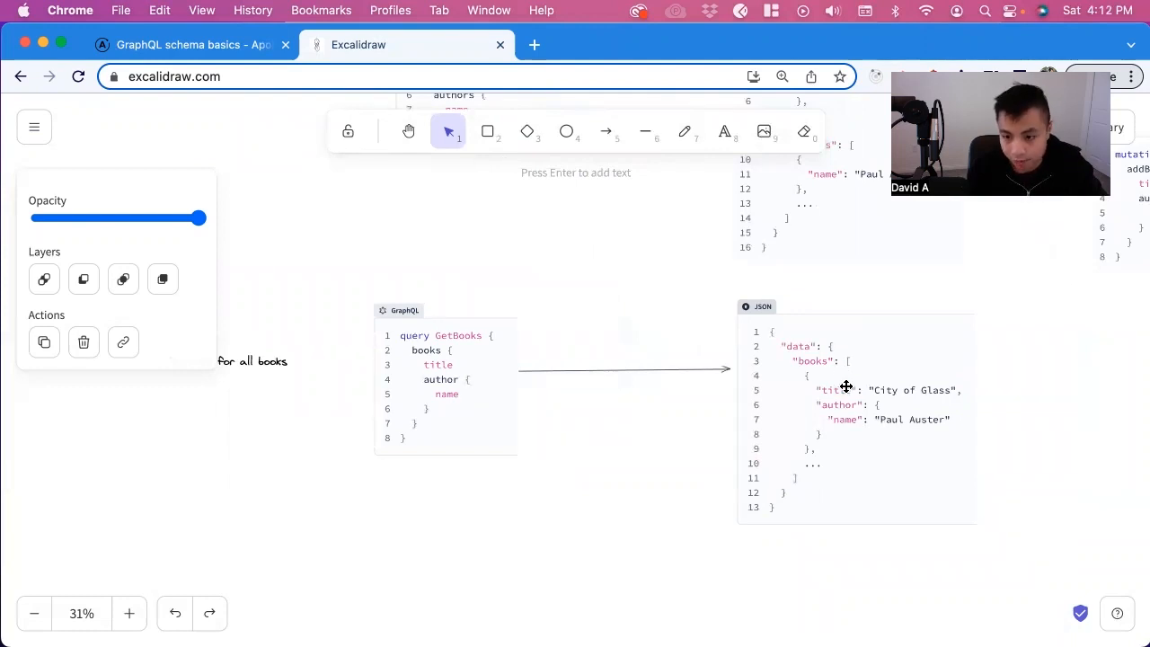
mouse_move(925, 385)
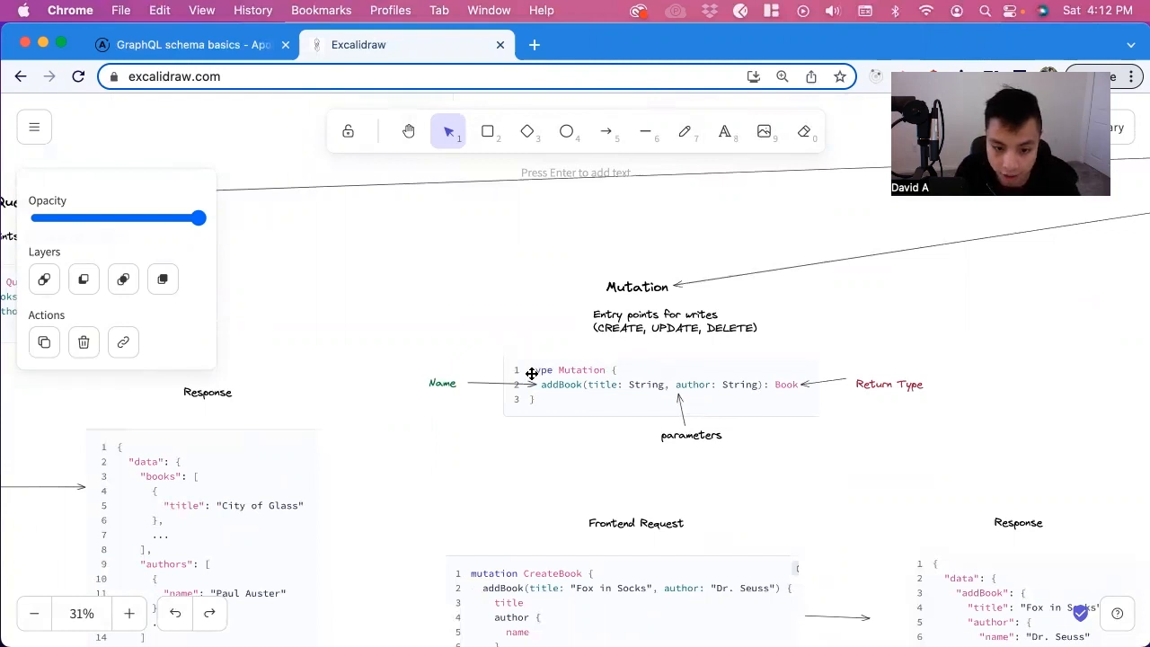
mouse_move(568, 371)
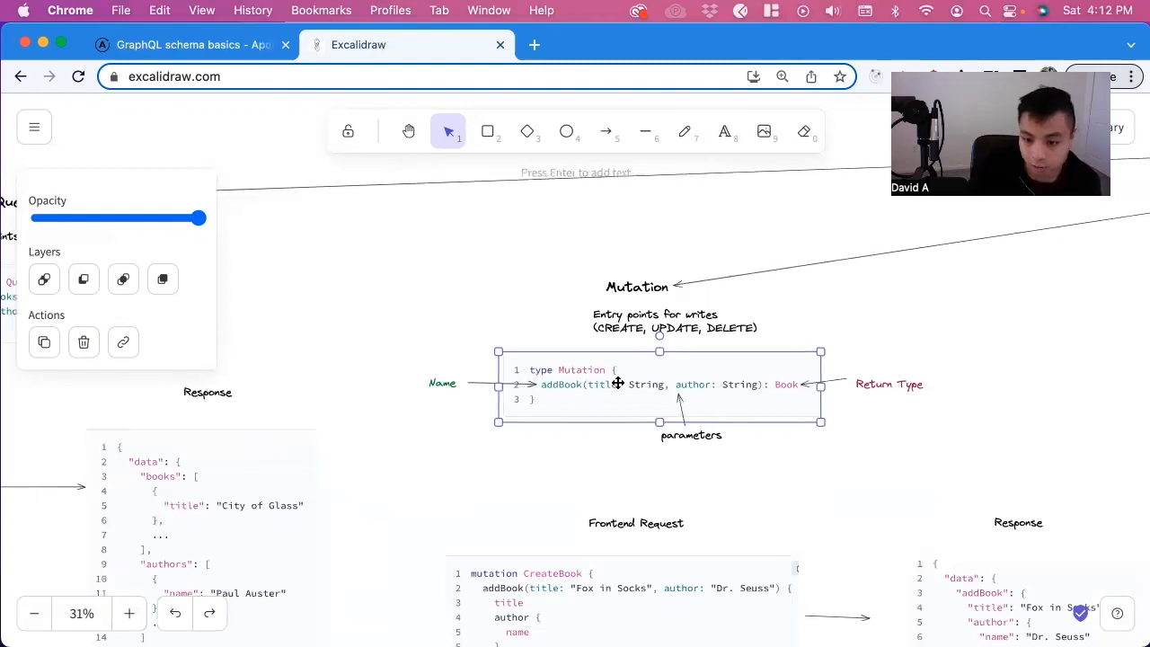
mouse_move(712, 395)
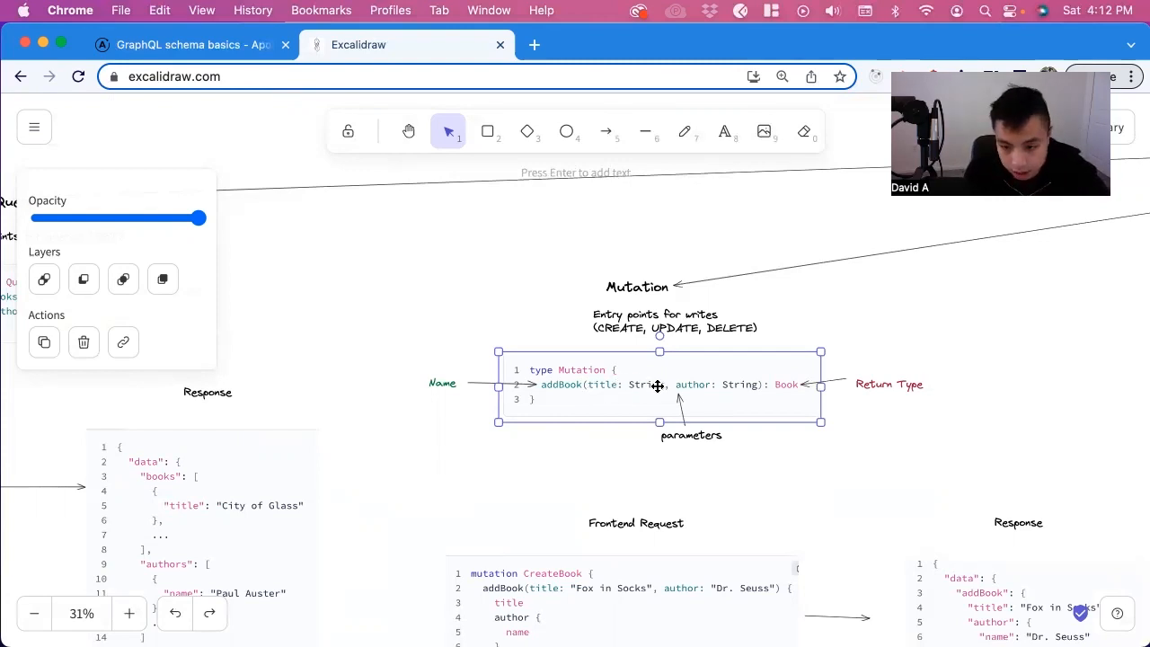
mouse_move(734, 386)
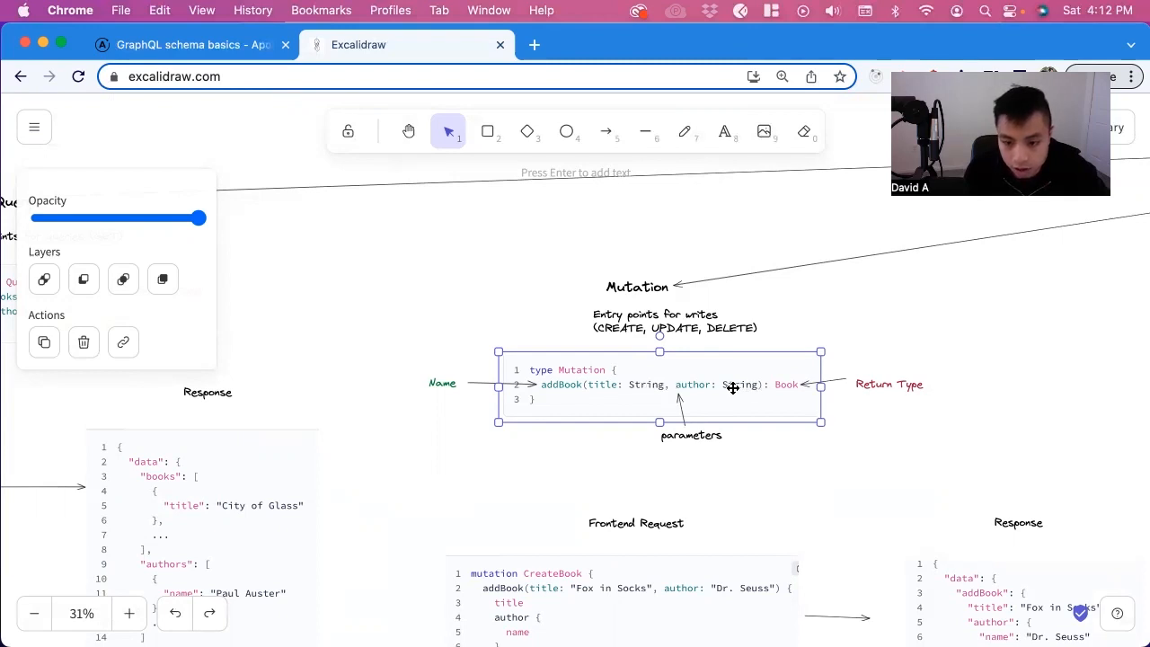
mouse_move(740, 385)
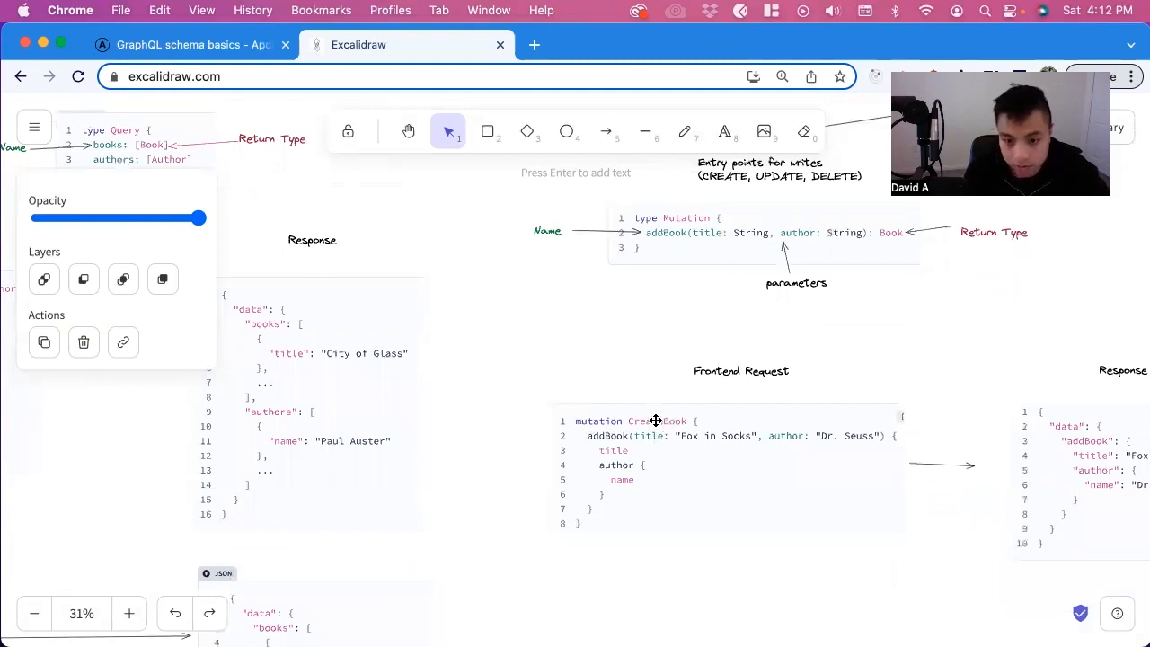
Select the CreateBook mutation request example and move on toward the Input section
left_click(656, 421)
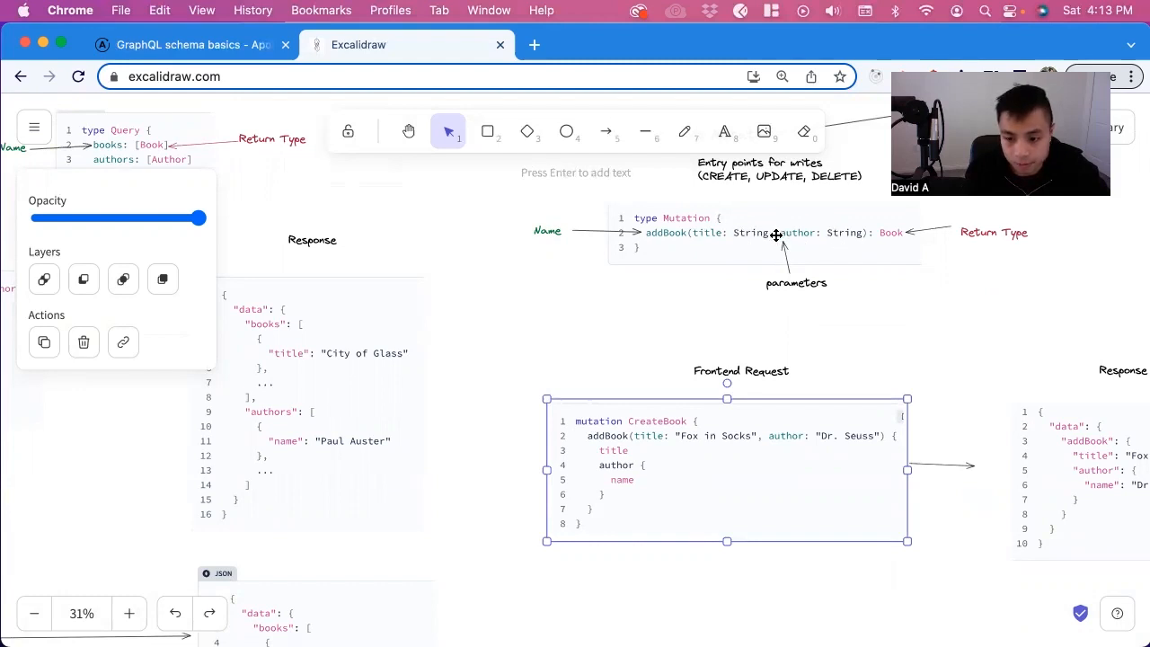
mouse_move(677, 462)
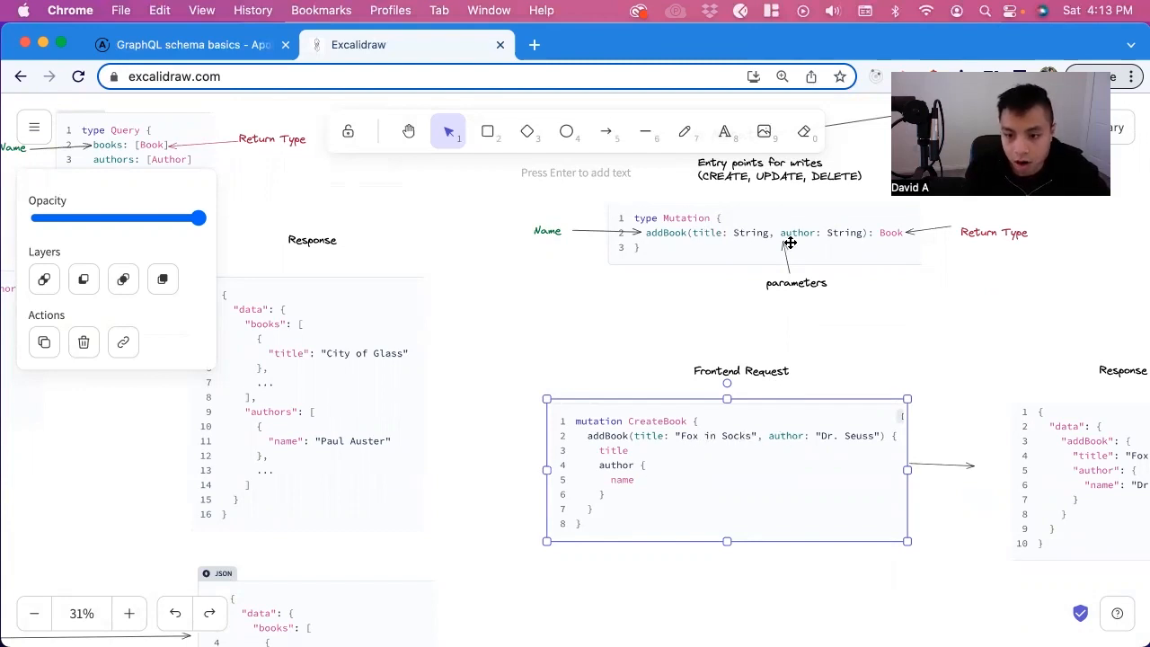
mouse_move(848, 241)
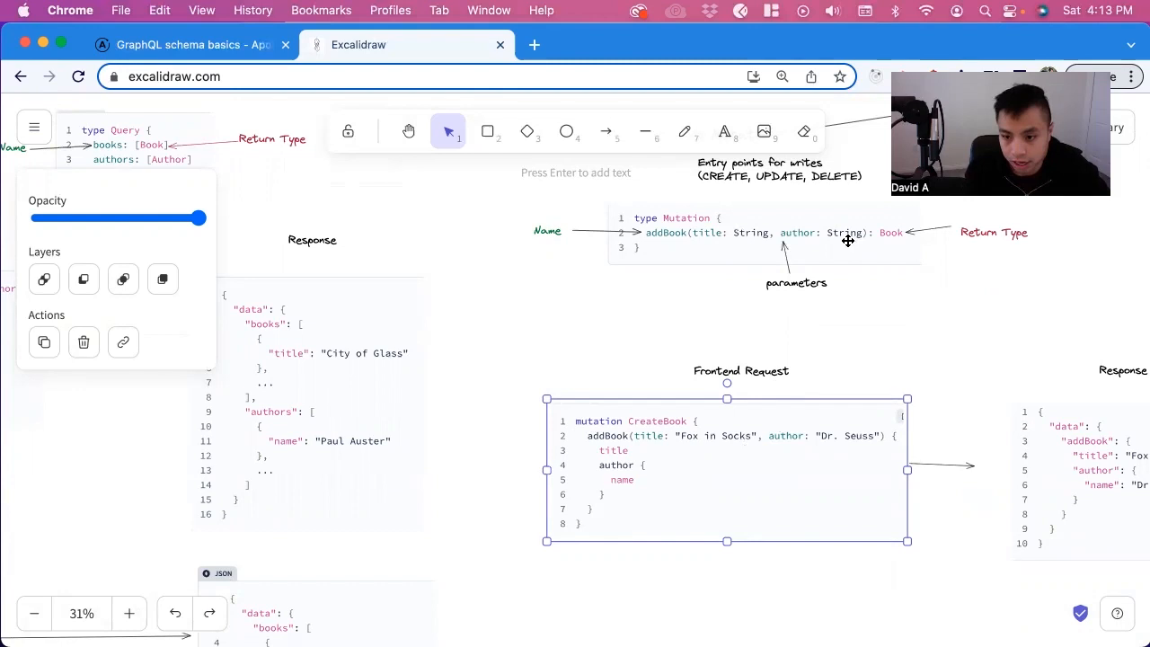
mouse_move(744, 234)
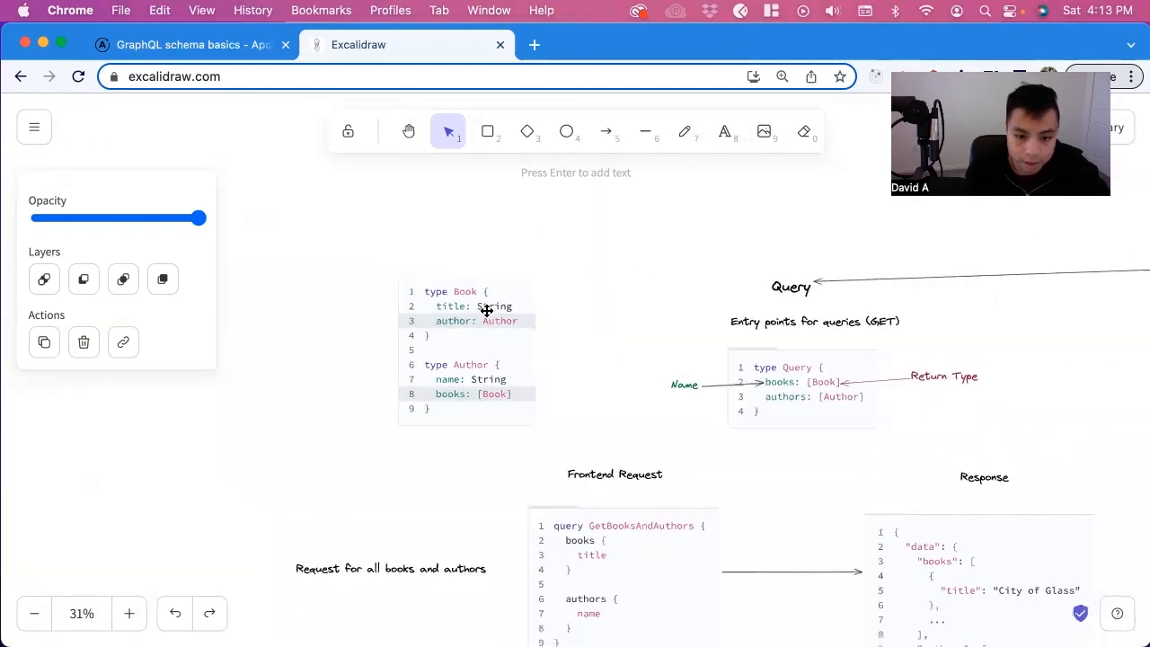
mouse_move(506, 324)
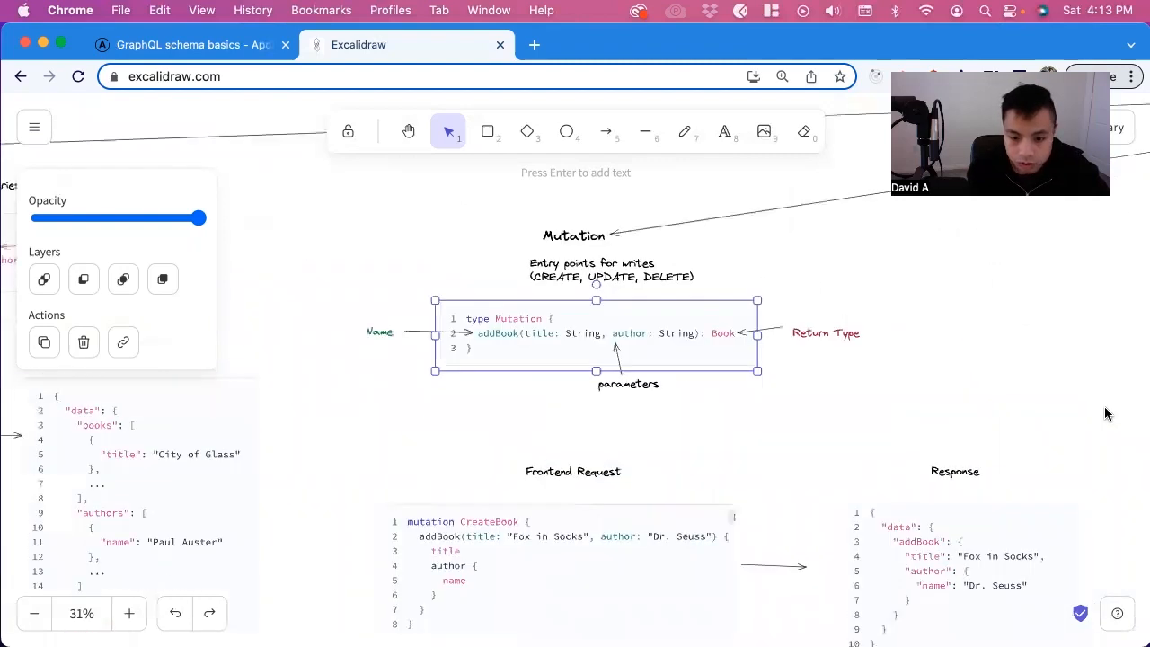
scroll("down", 3)
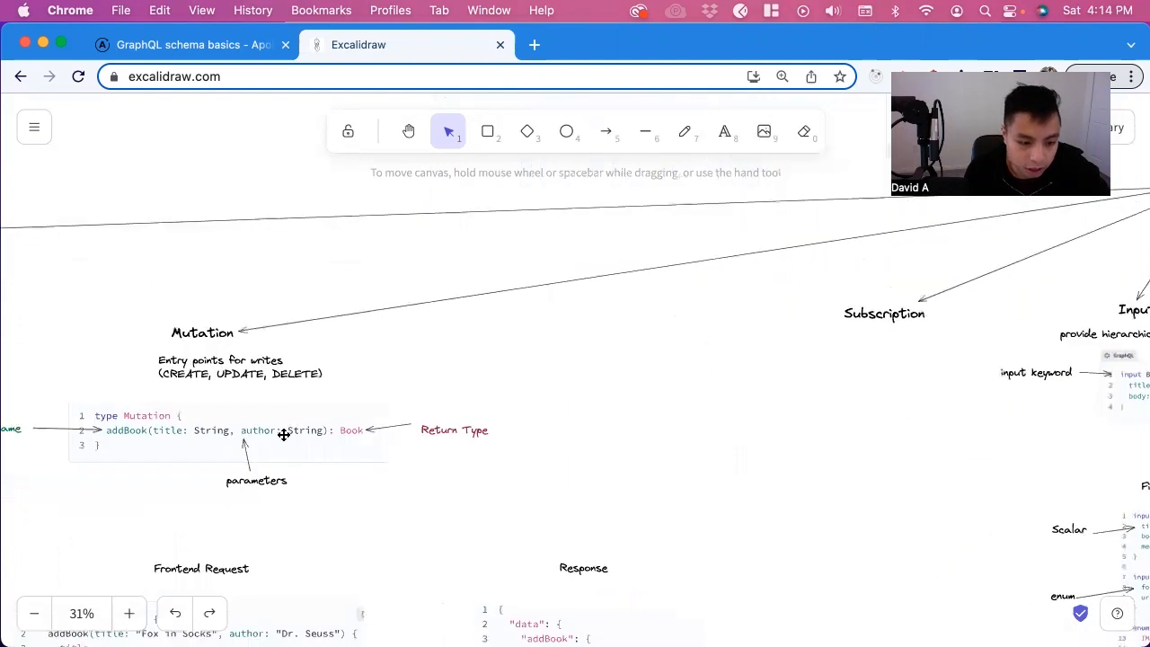
mouse_move(197, 439)
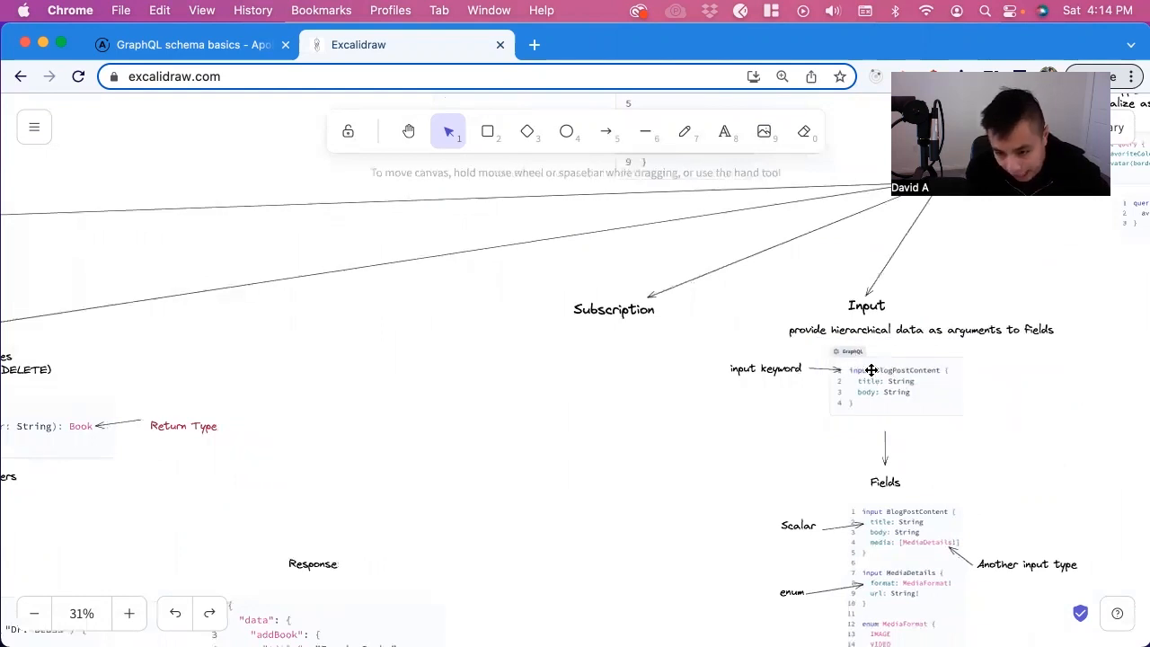
mouse_move(748, 370)
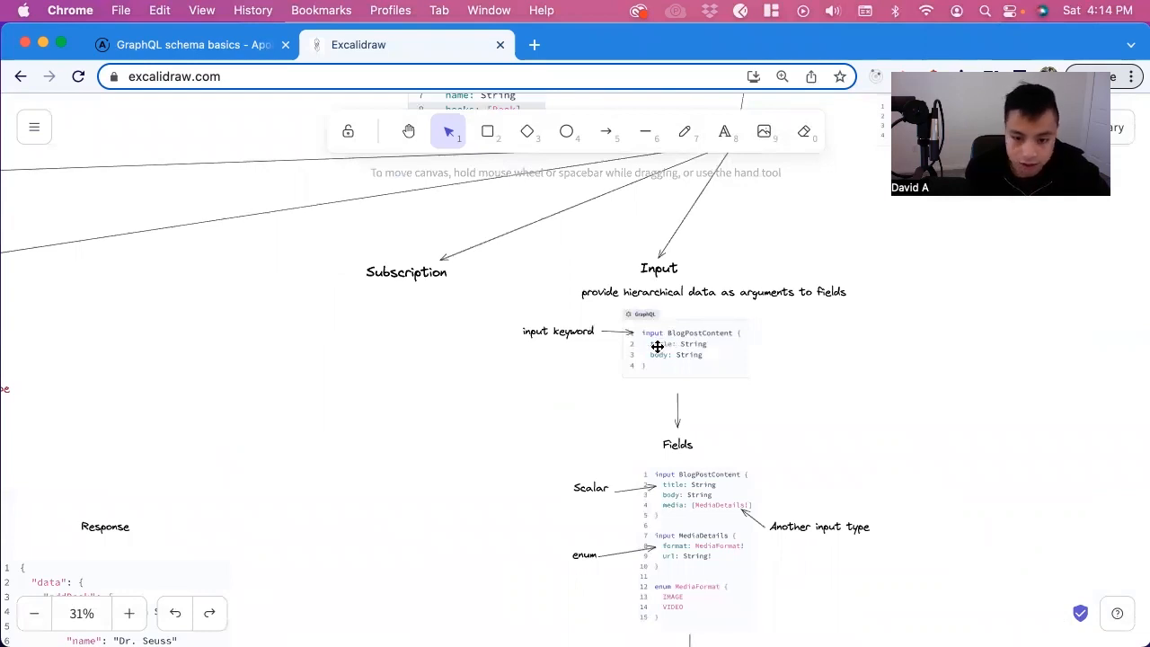
Scroll down the Input section to the BlogPostContent, MediaDetails and MediaFormat examples
scroll("down", 3)
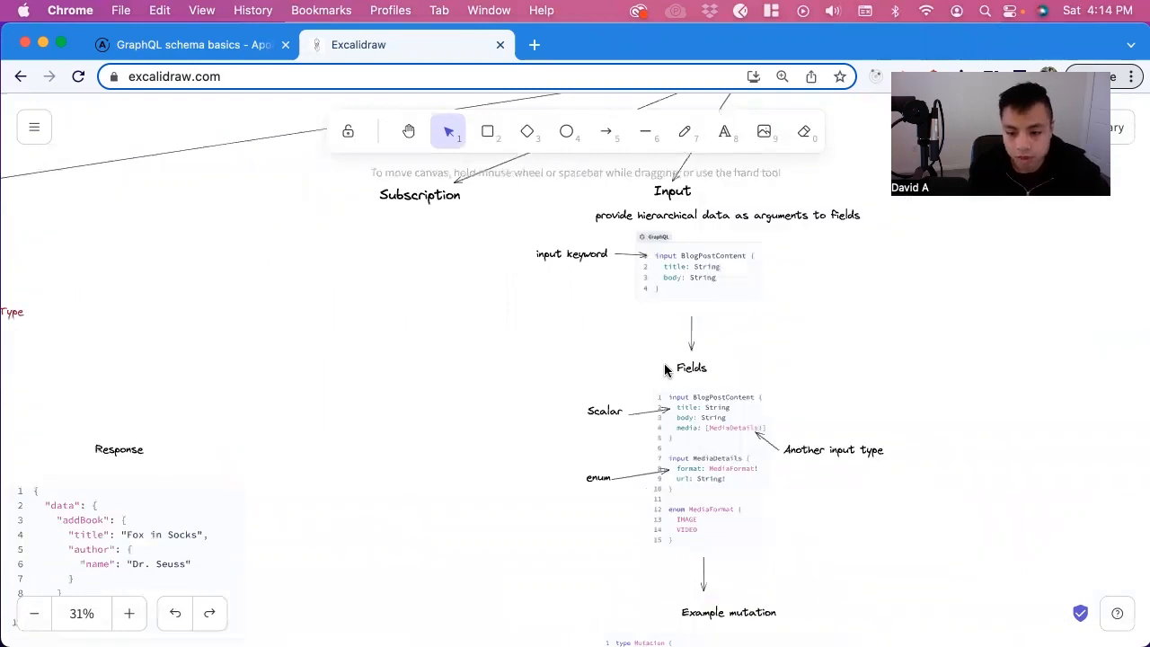
scroll("down", 3)
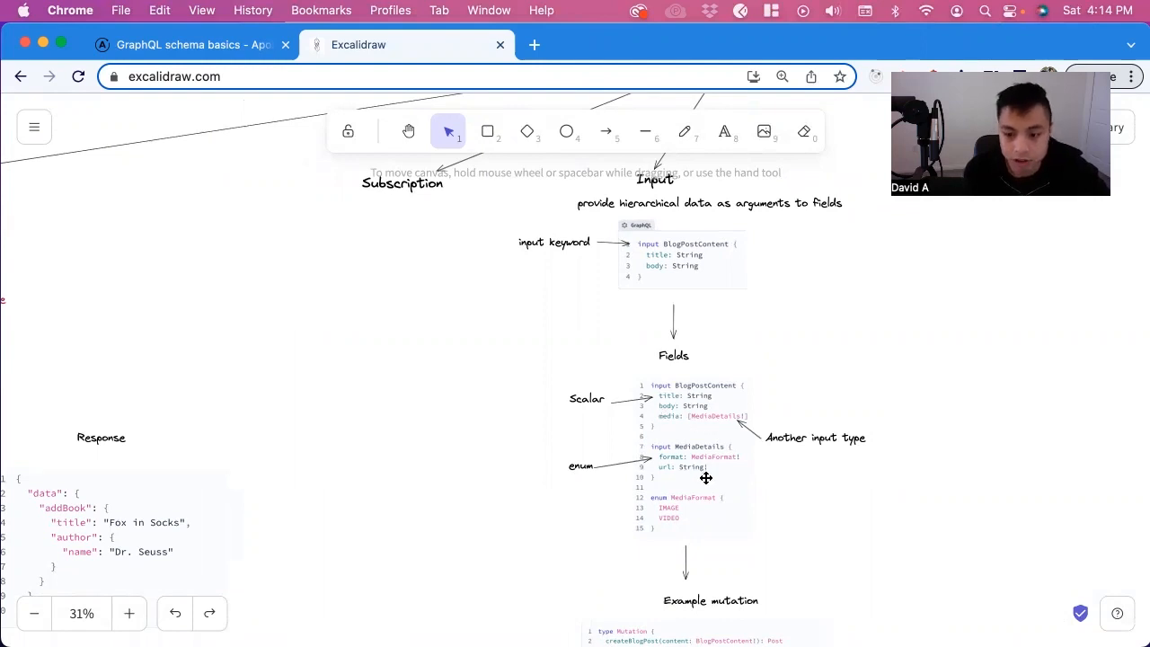
Select the Input Fields code block and scroll down to the Example mutation snippet
left_click(692, 459)
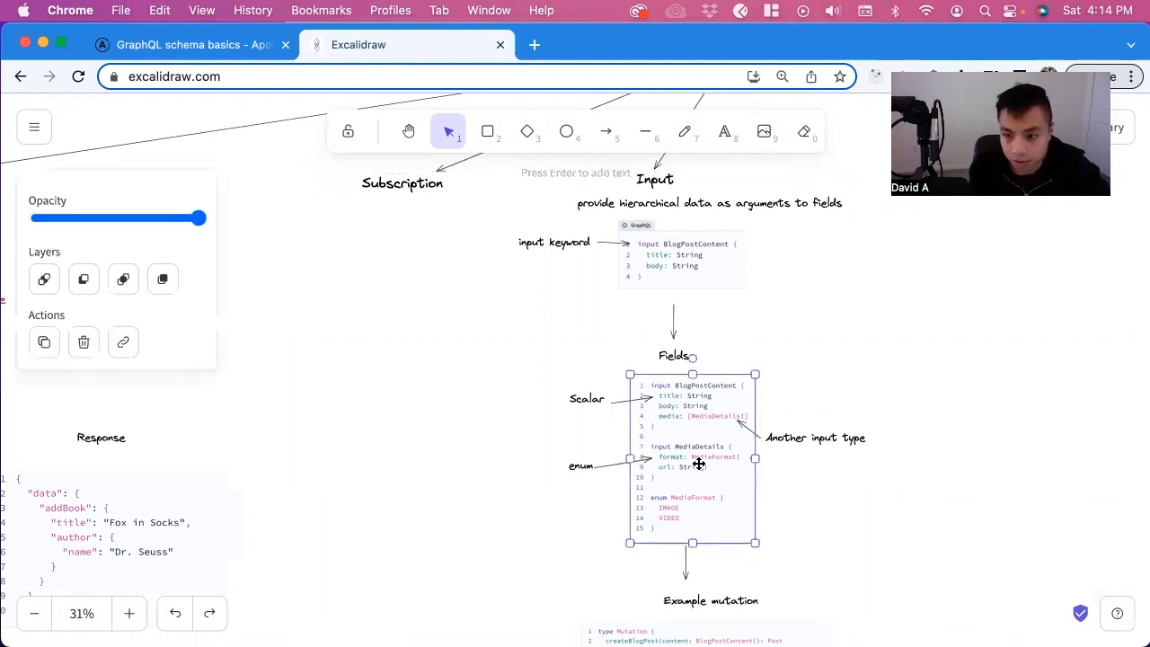
mouse_move(816, 466)
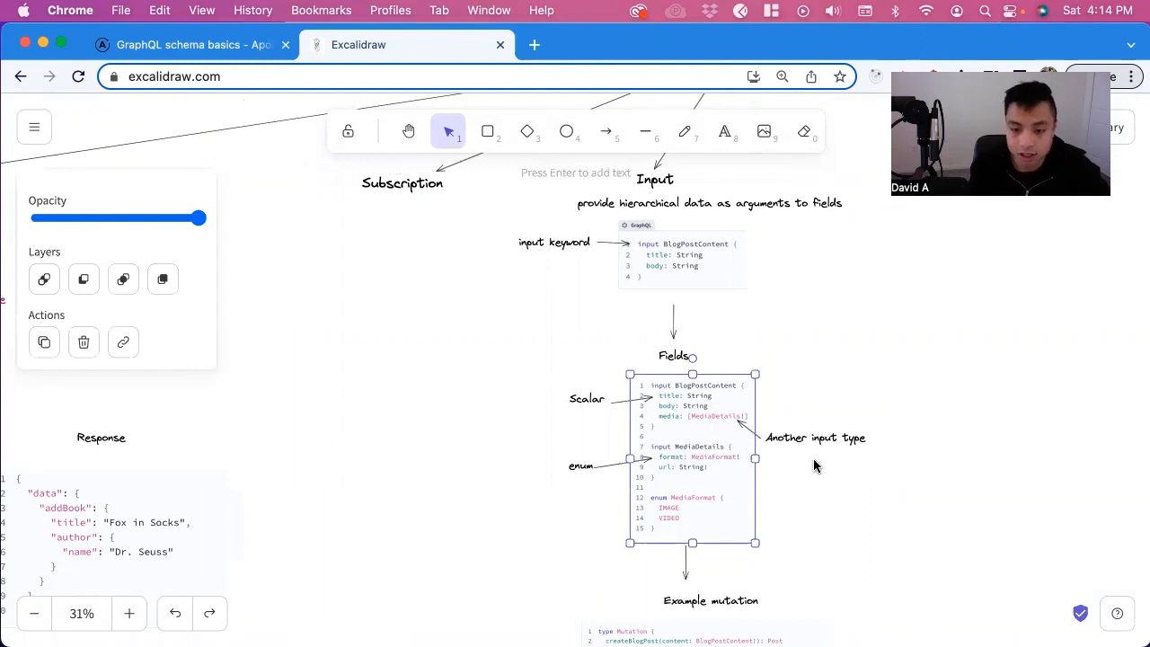
mouse_move(773, 442)
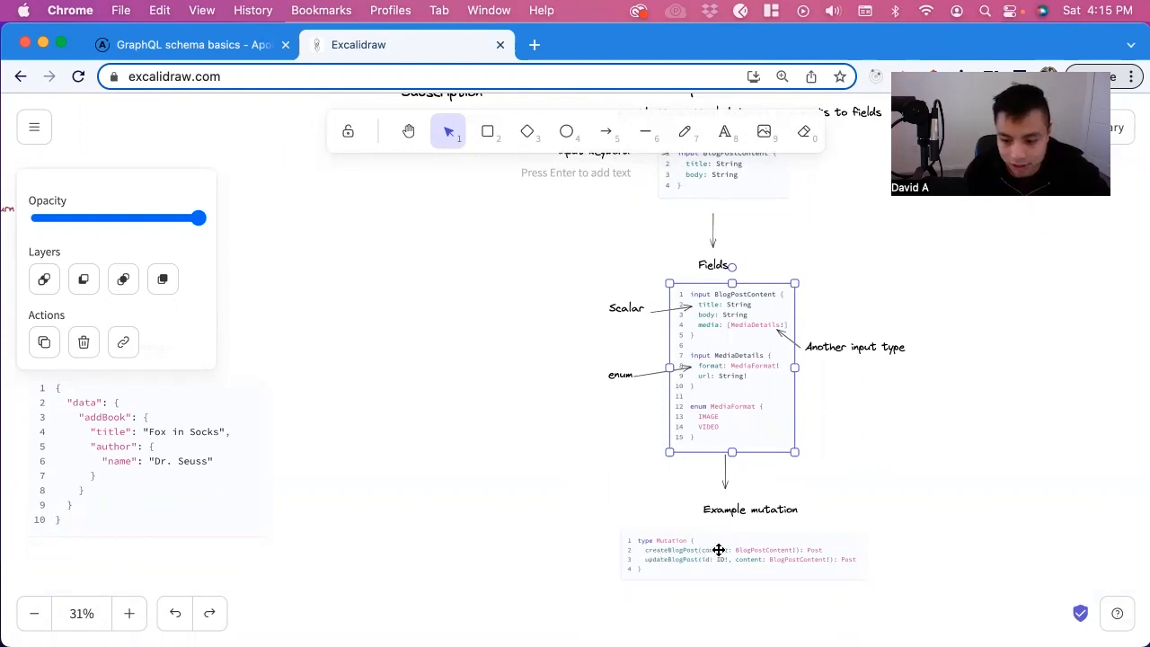
mouse_move(746, 301)
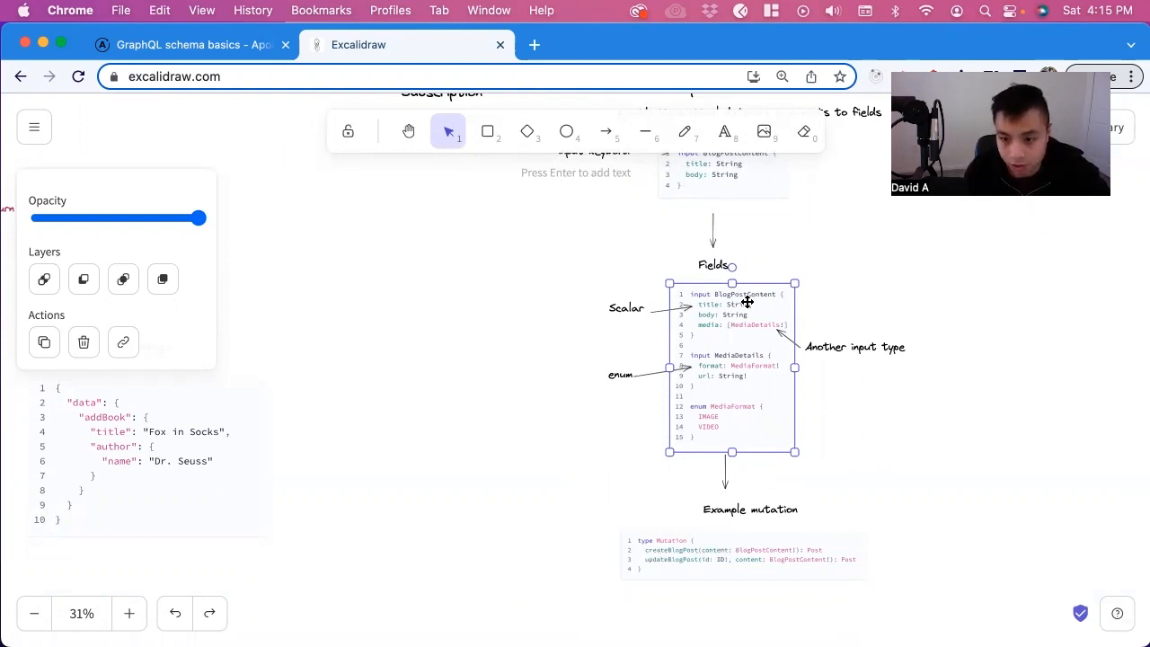
mouse_move(690, 331)
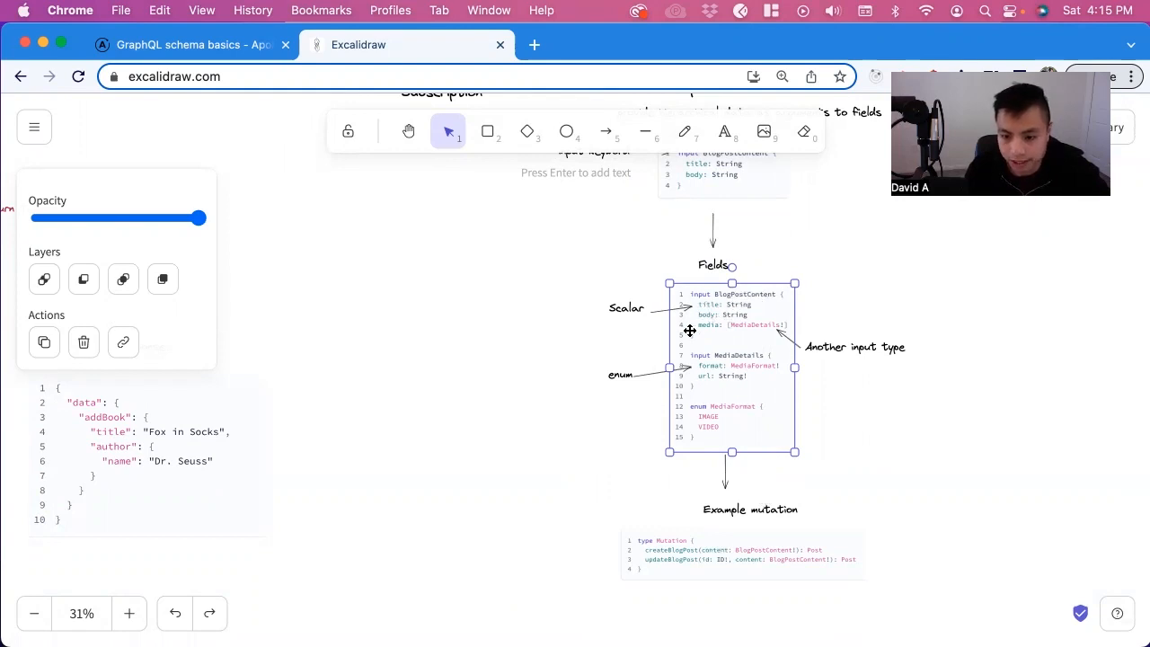
mouse_move(726, 372)
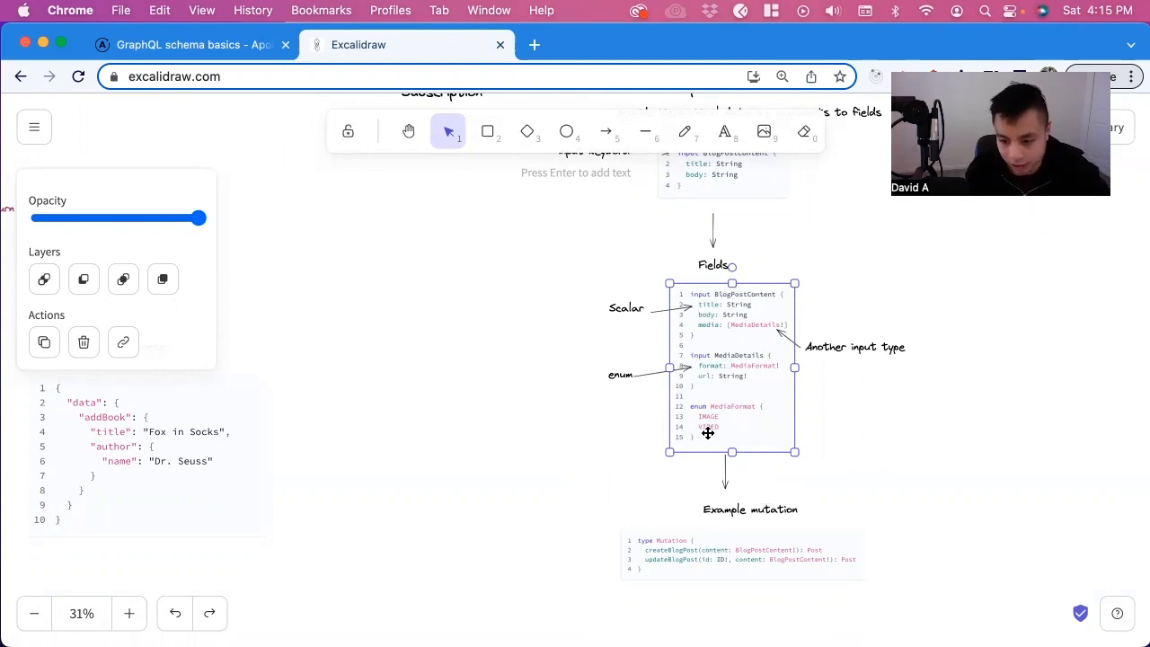
mouse_move(701, 451)
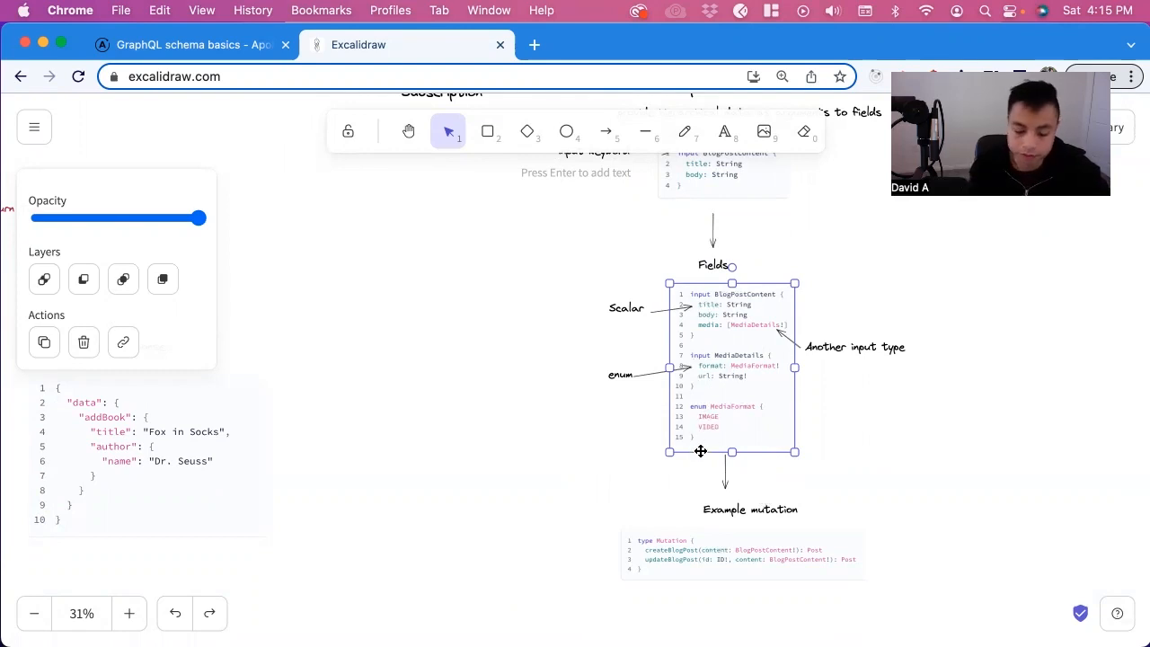
scroll("down", 3)
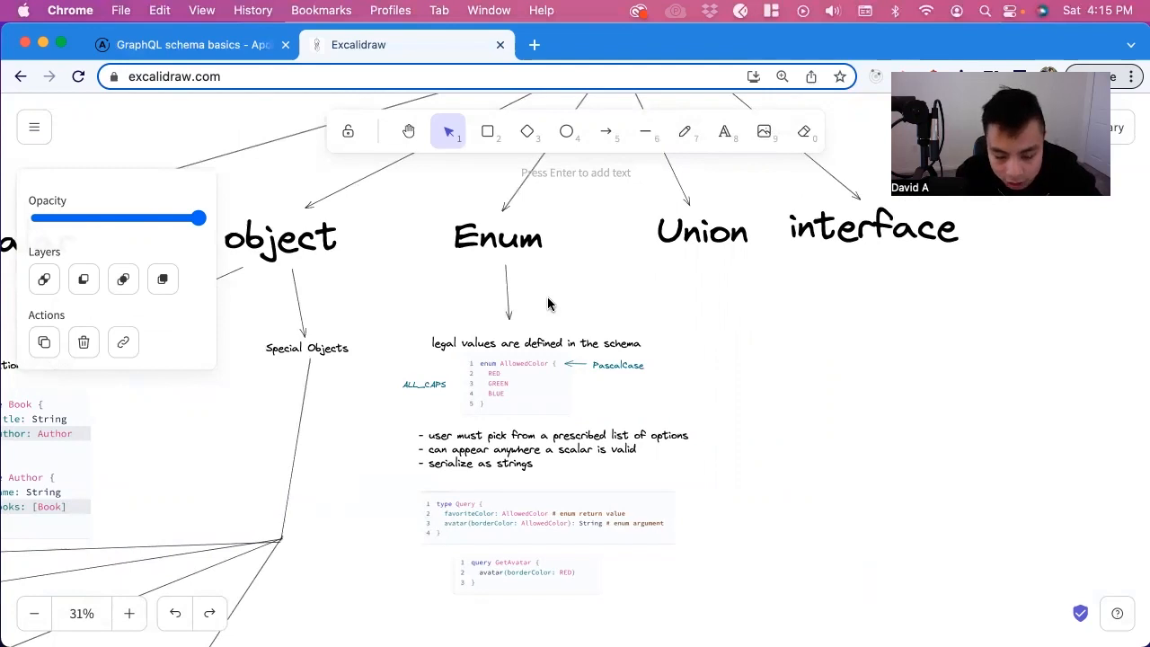
mouse_move(524, 374)
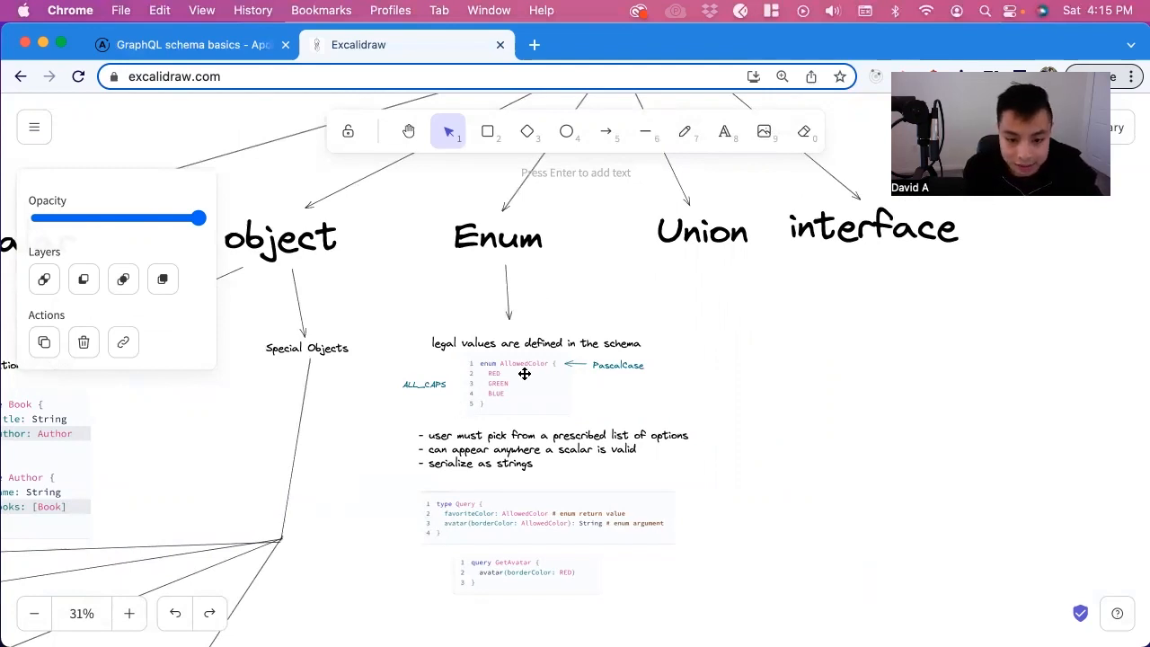
mouse_move(519, 370)
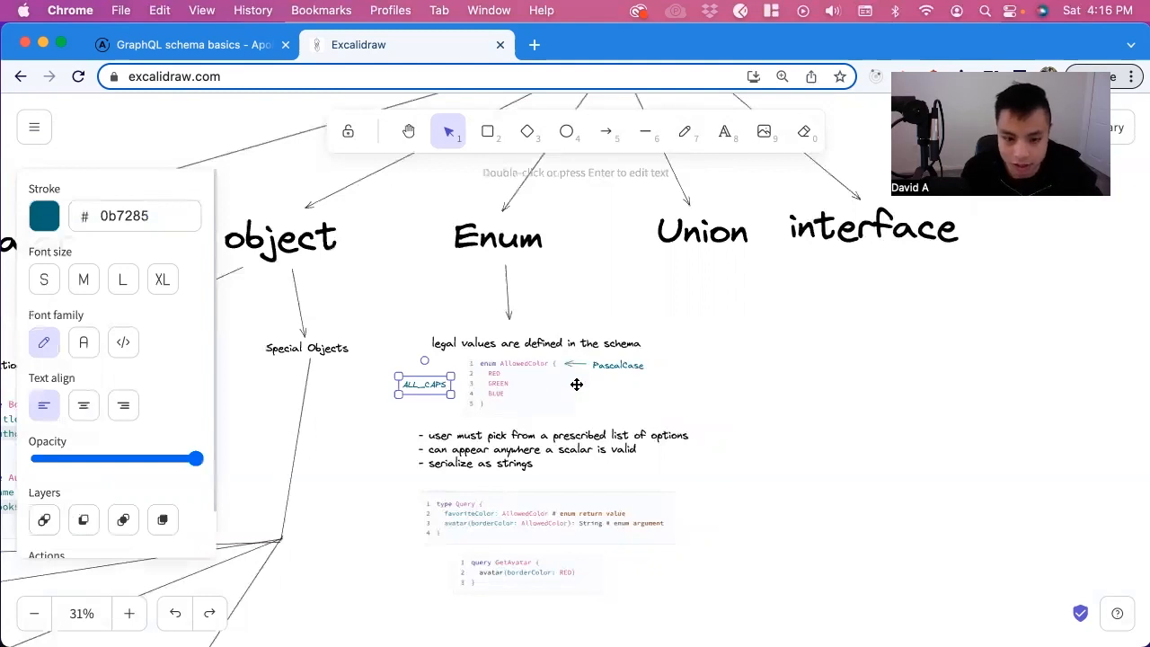
Scroll to the Enum section and select the bulleted list of enum rules
scroll("down", 3)
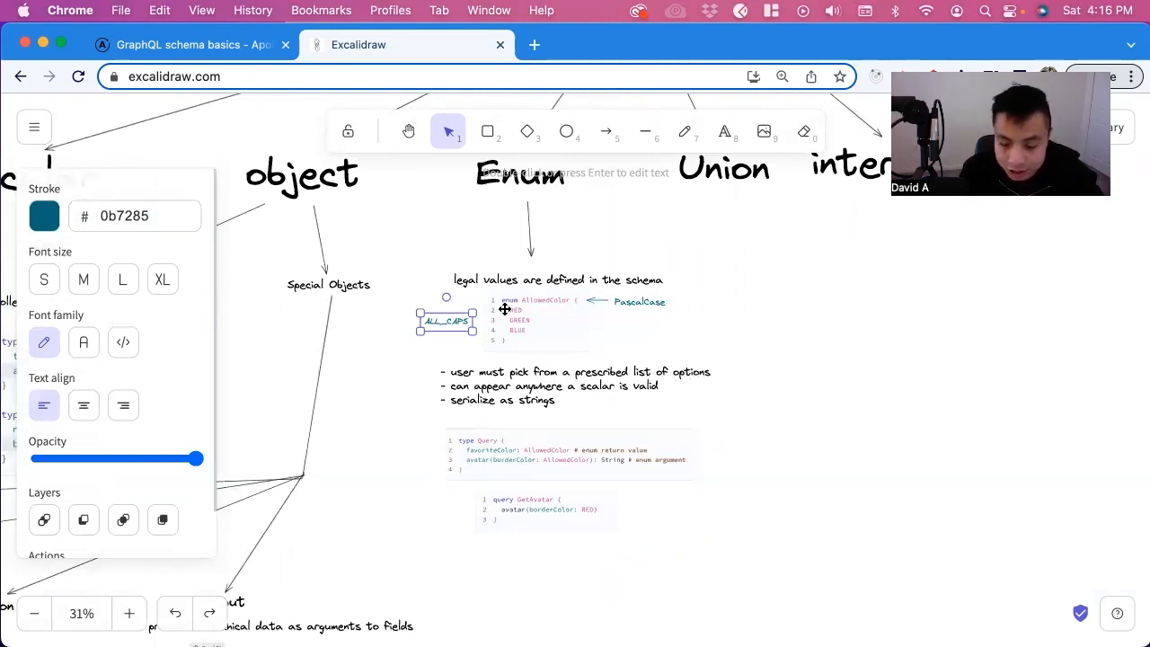
left_click(575, 384)
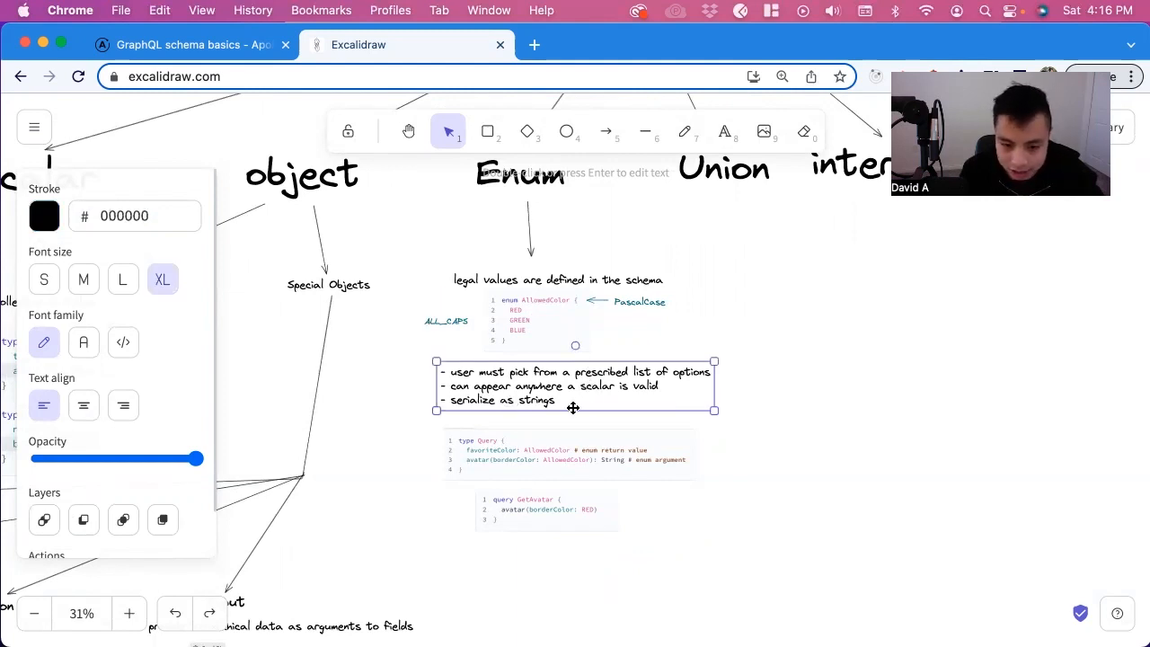
mouse_move(594, 412)
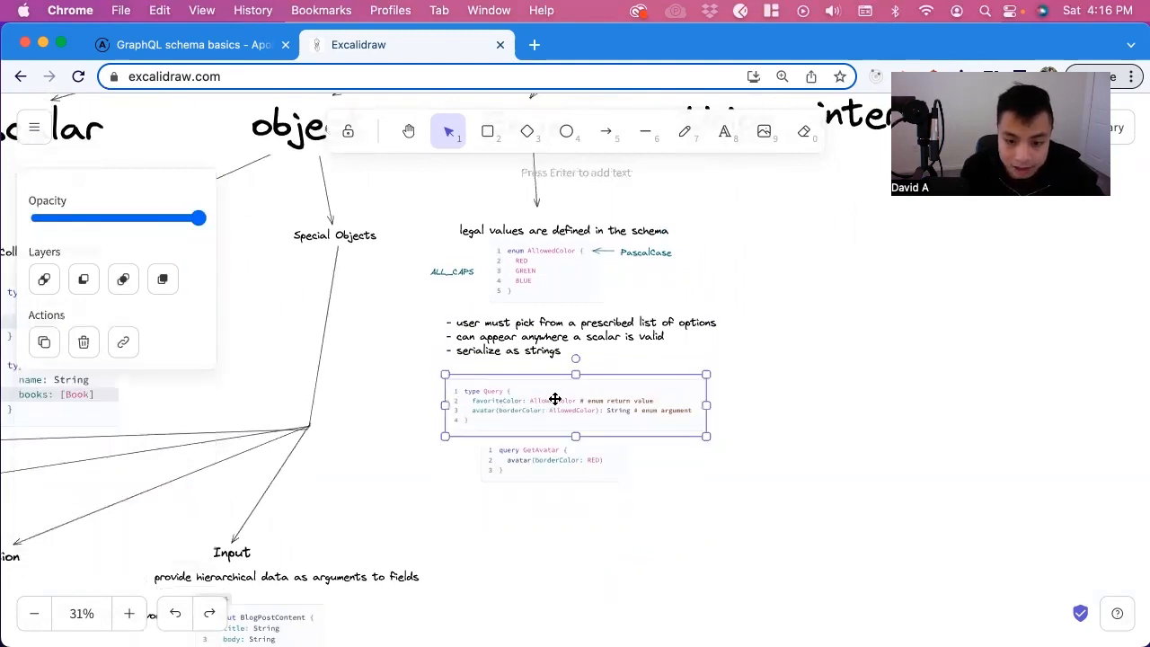
mouse_move(593, 388)
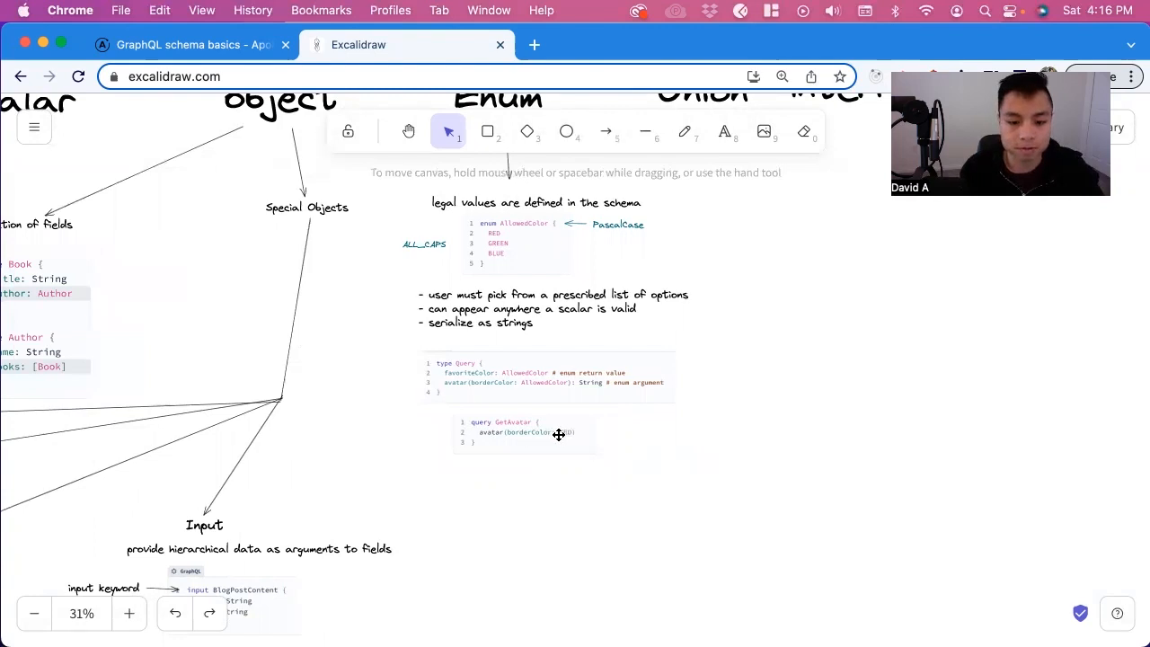
Select the SetAvatar query example on the way to the fields overview diagram
left_click(539, 377)
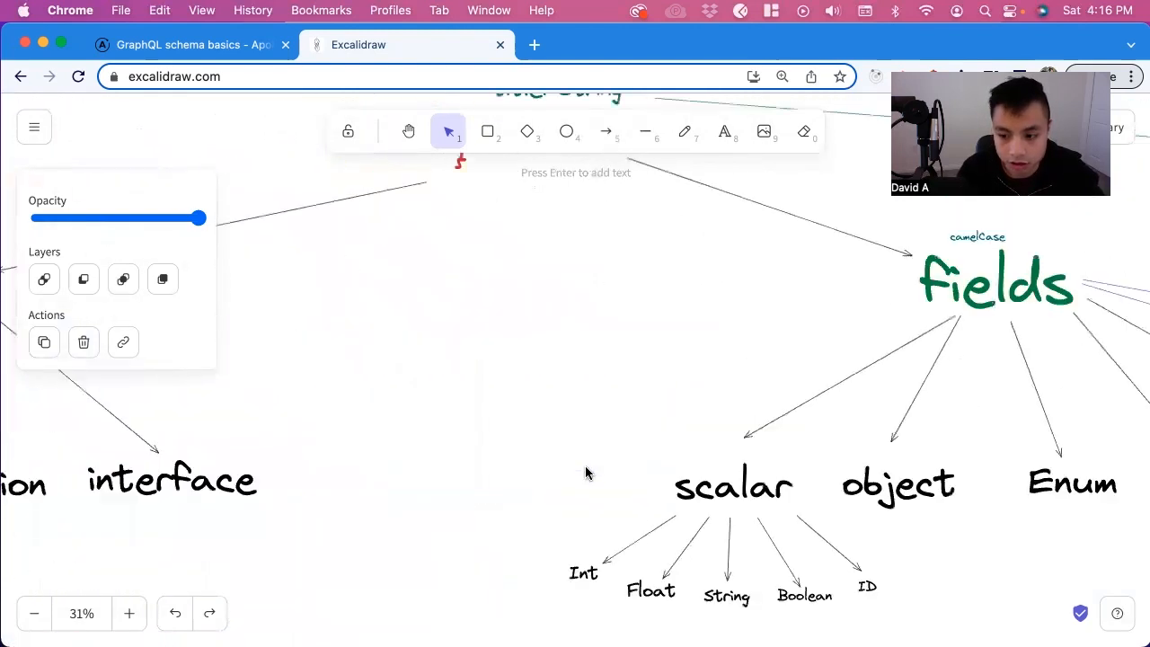
Scroll the board down to the 'Descriptions (docstrings)' heading and its code example
scroll("down", 3)
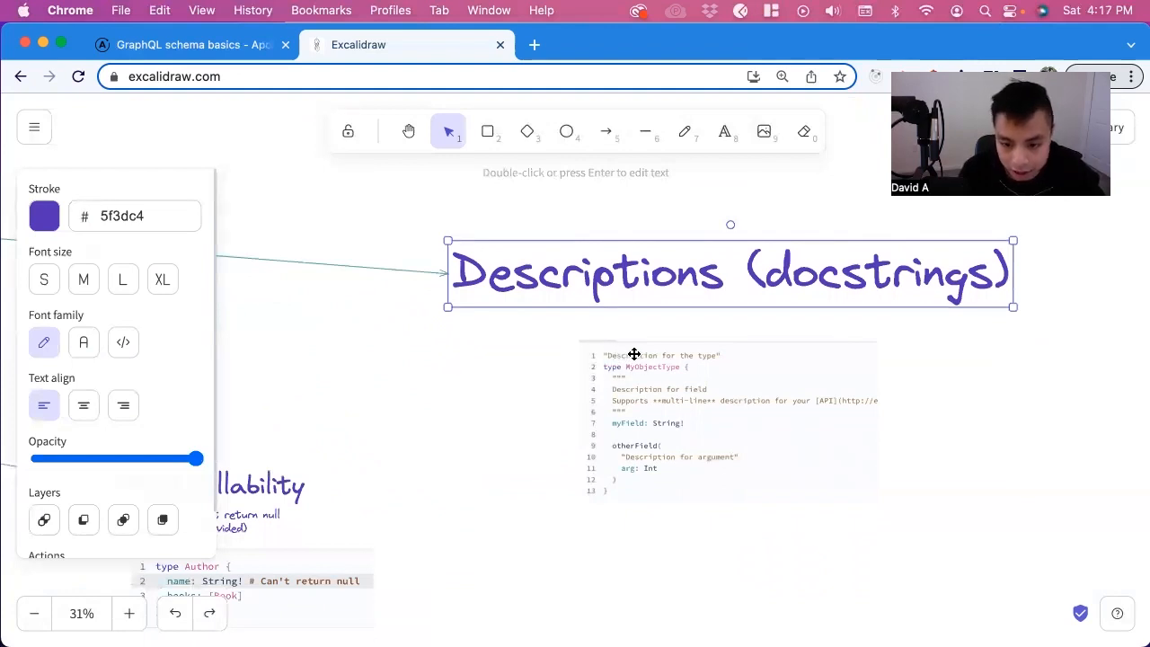
mouse_move(719, 360)
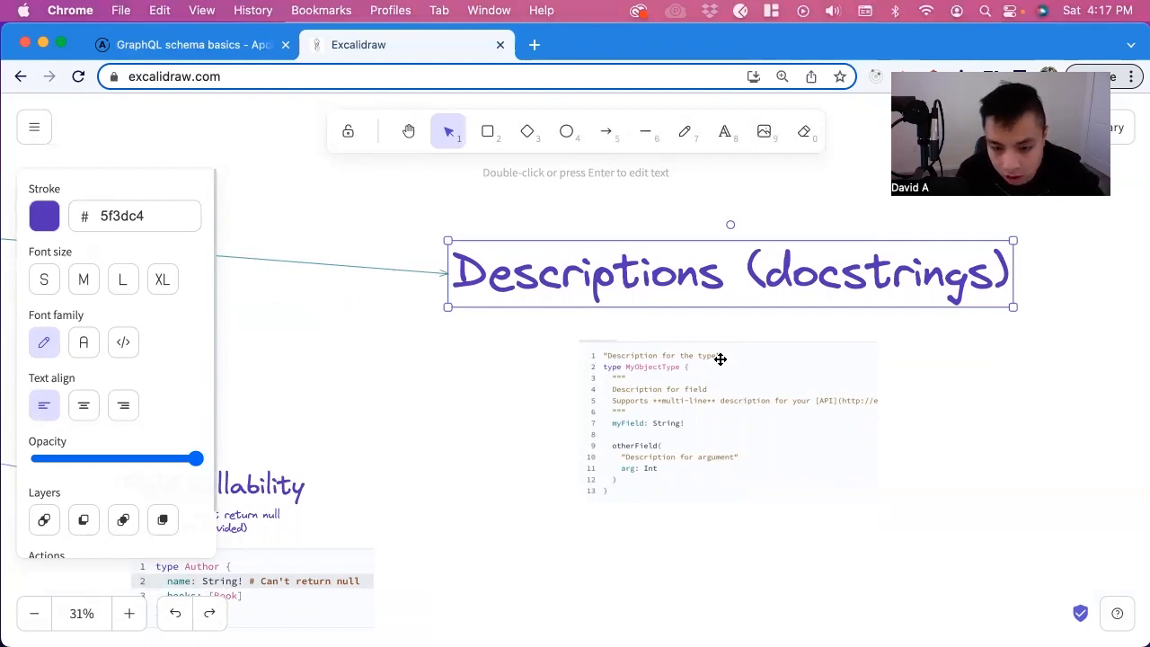
mouse_move(626, 381)
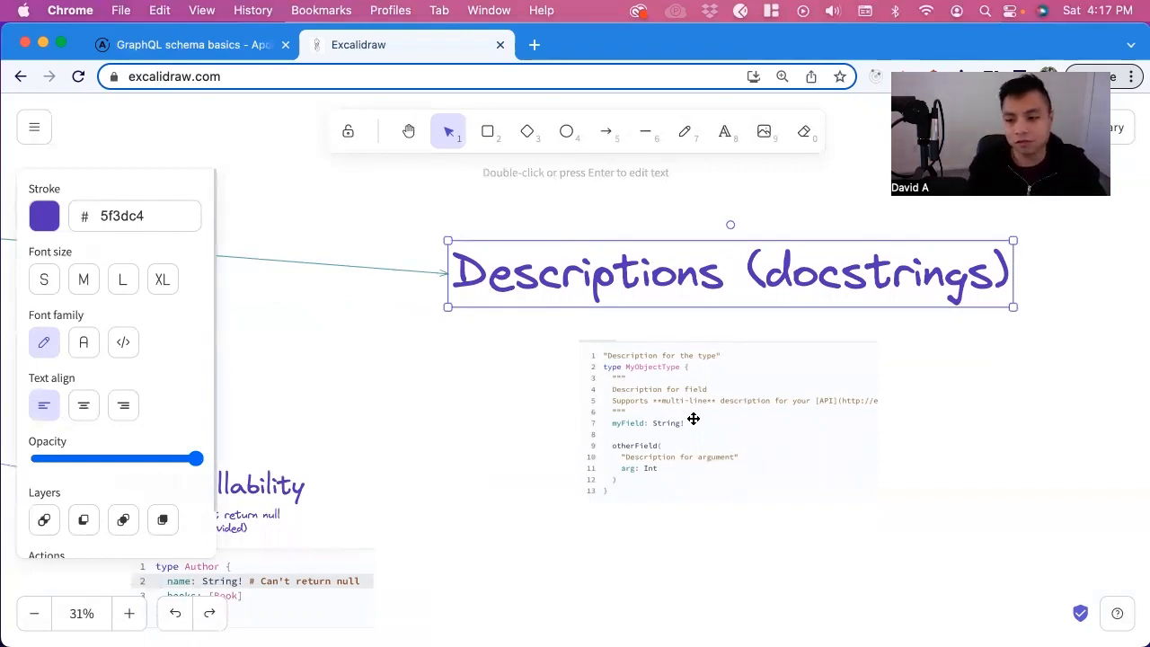
Return to the Apollo schema basics docs and scroll to the schema.graphql example with Book and Author types
left_click(189, 43)
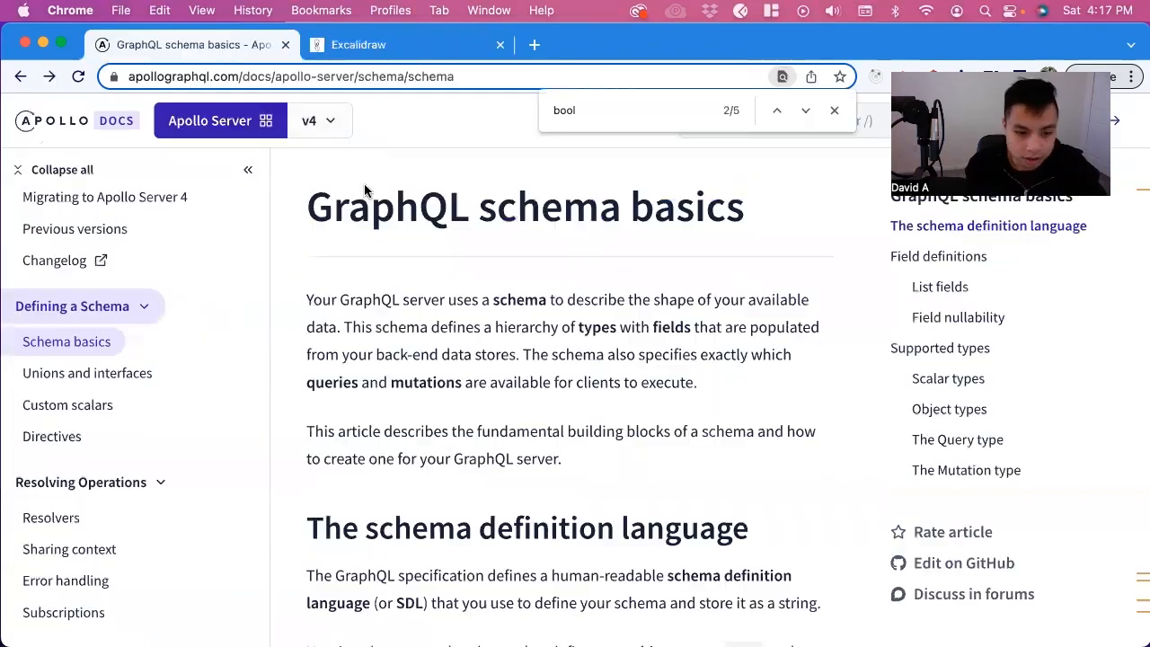
scroll("down", 3)
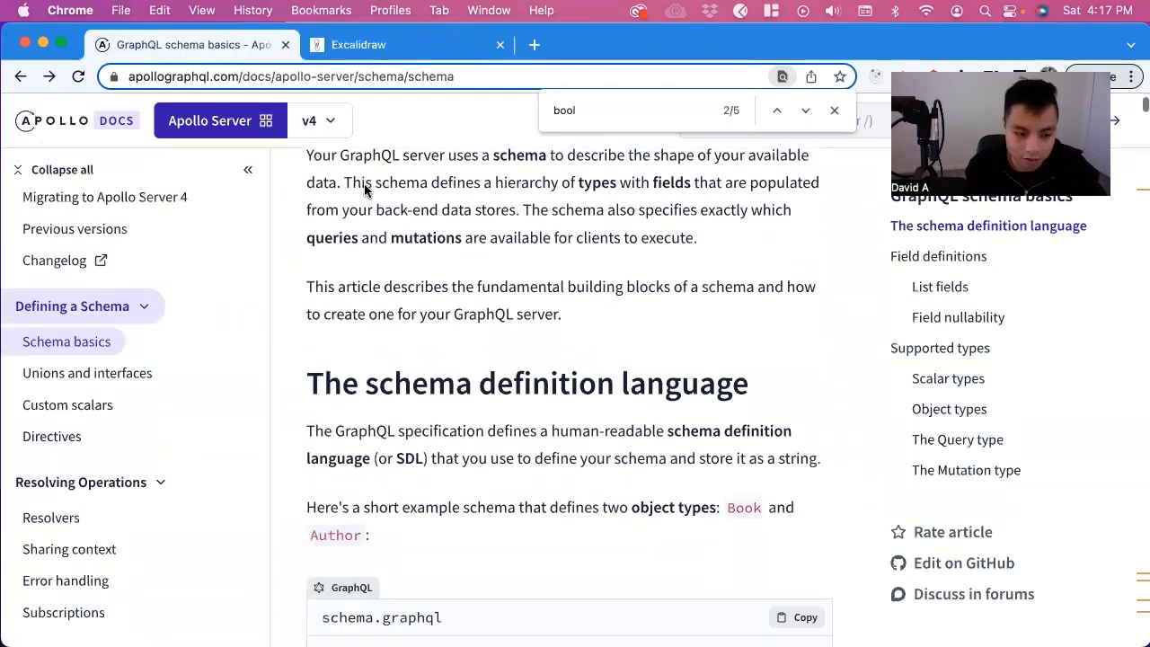
scroll("down", 3)
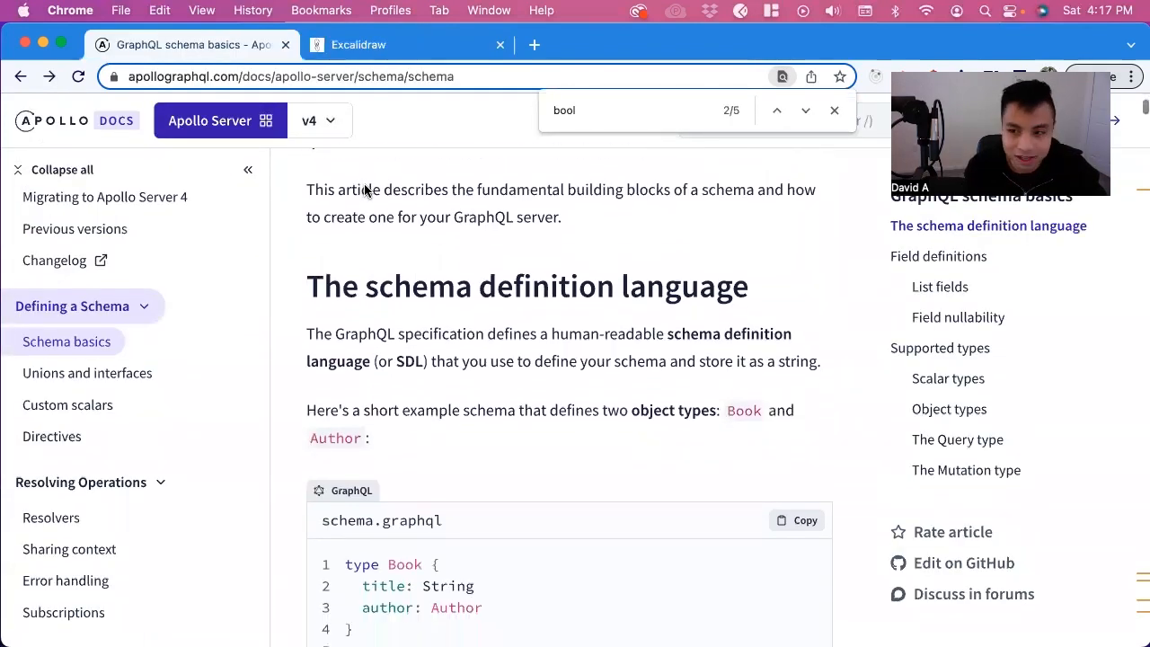
scroll("down", 3)
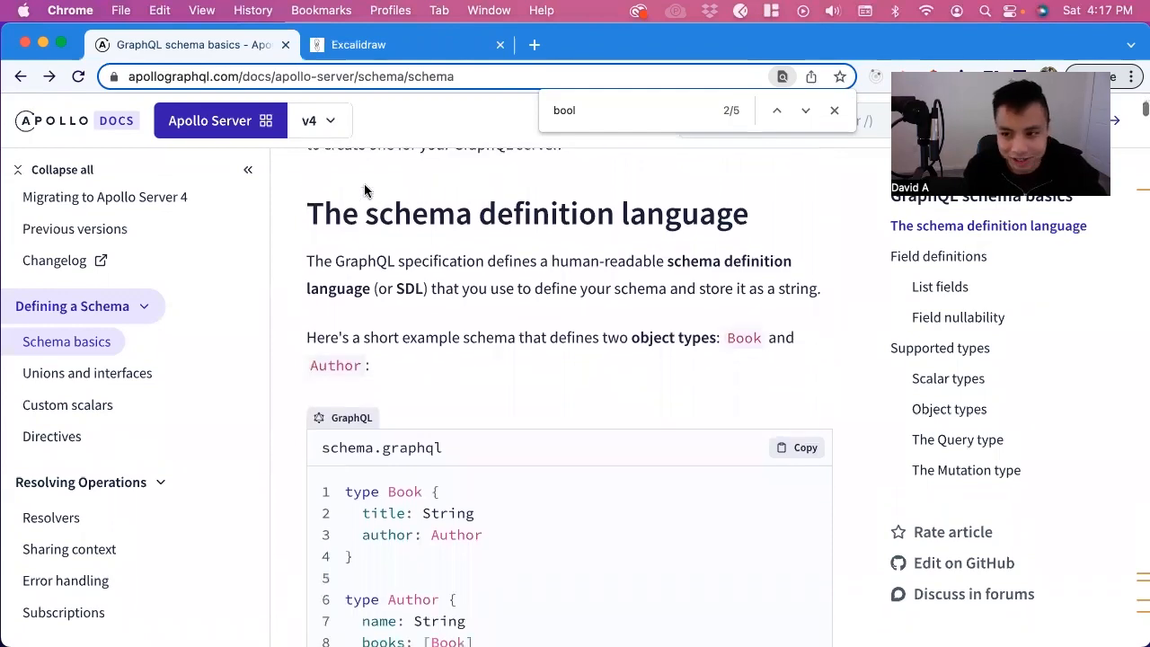